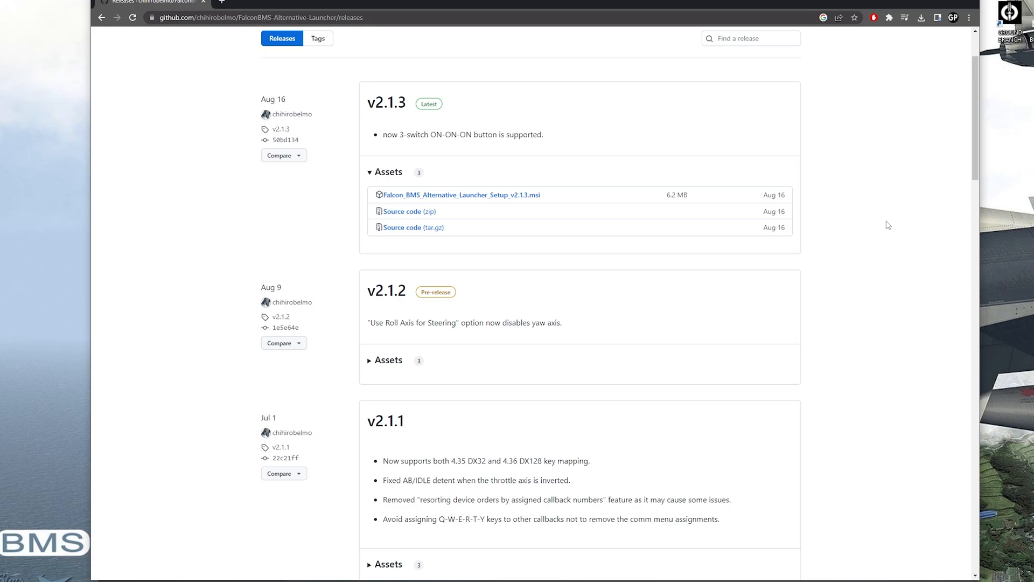
{"action": "mouse_move", "coordinate": [485, 210]}
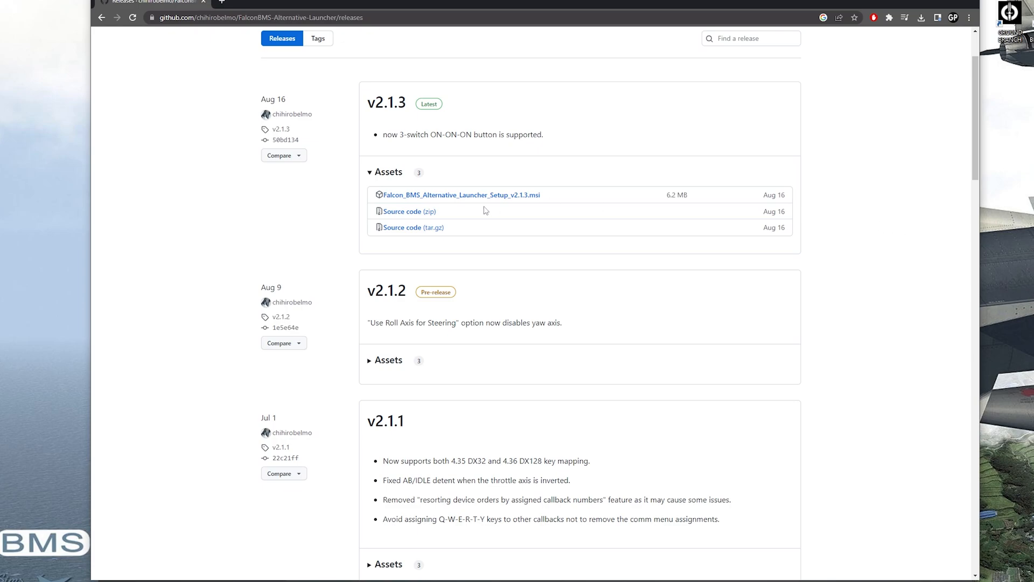
{"action": "mouse_move", "coordinate": [871, 212]}
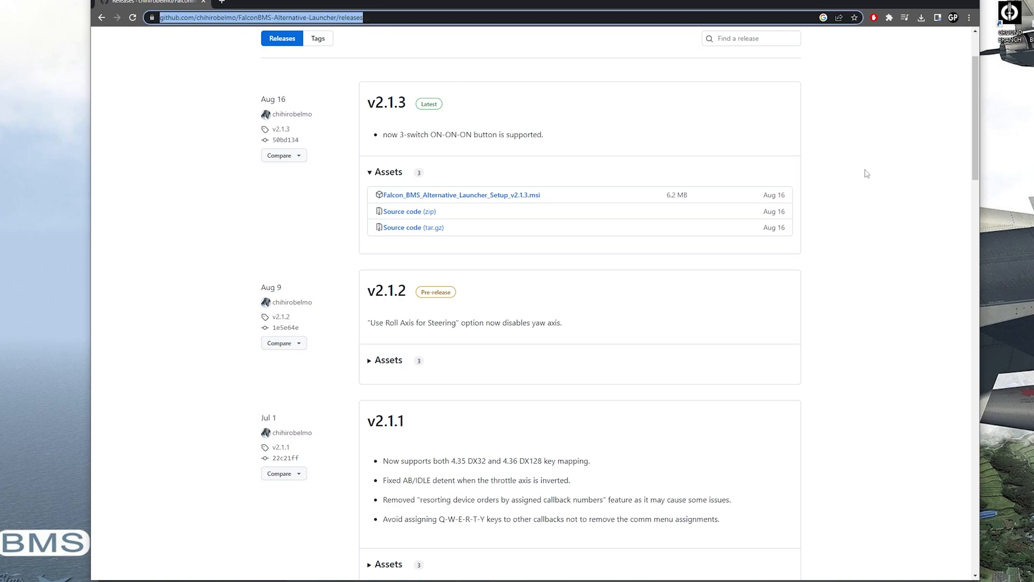
{"action": "mouse_move", "coordinate": [528, 195]}
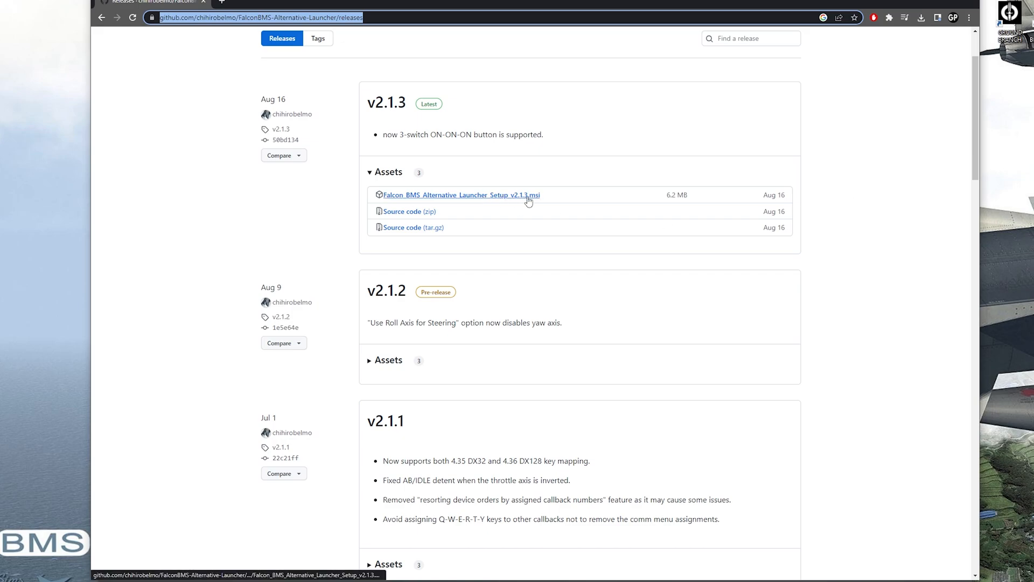
{"action": "mouse_move", "coordinate": [571, 199]}
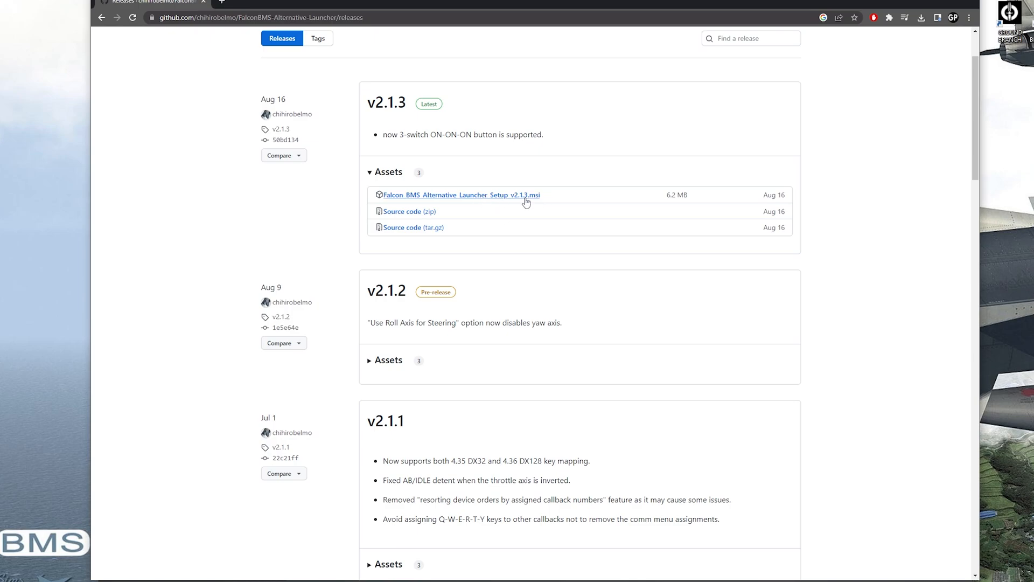
{"action": "mouse_move", "coordinate": [601, 224]}
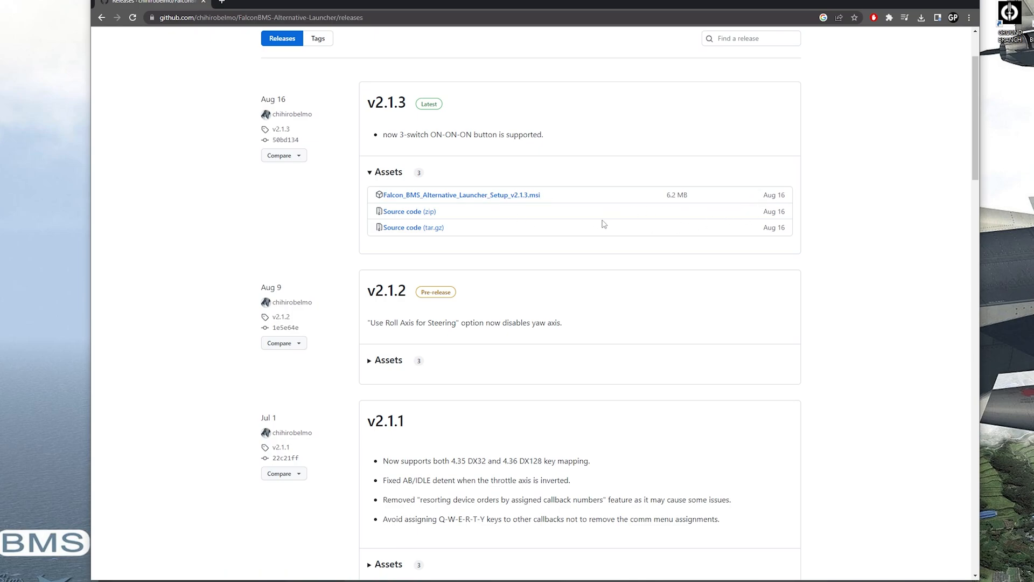
{"action": "mouse_move", "coordinate": [820, 305]}
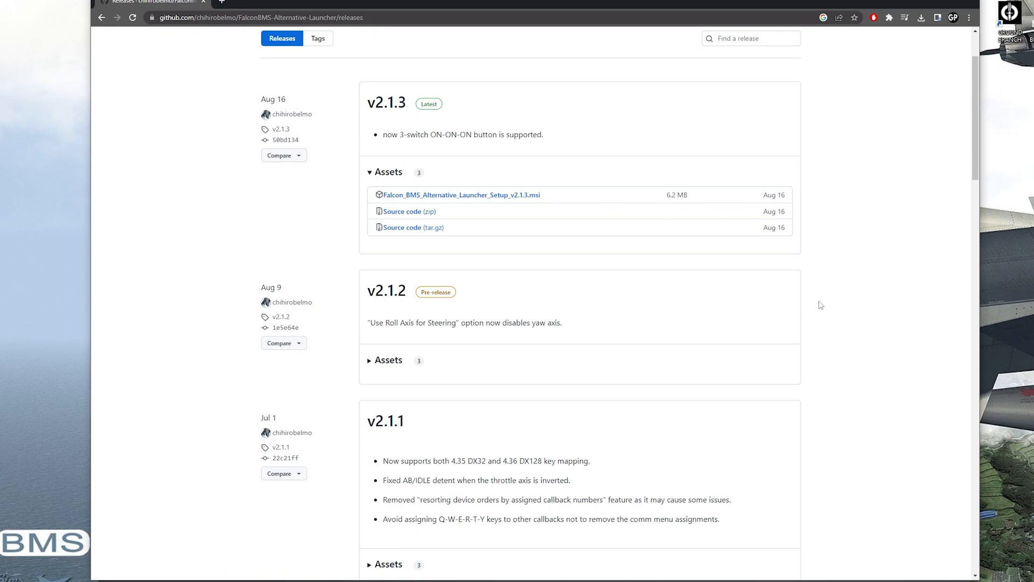
{"action": "mouse_move", "coordinate": [869, 243]}
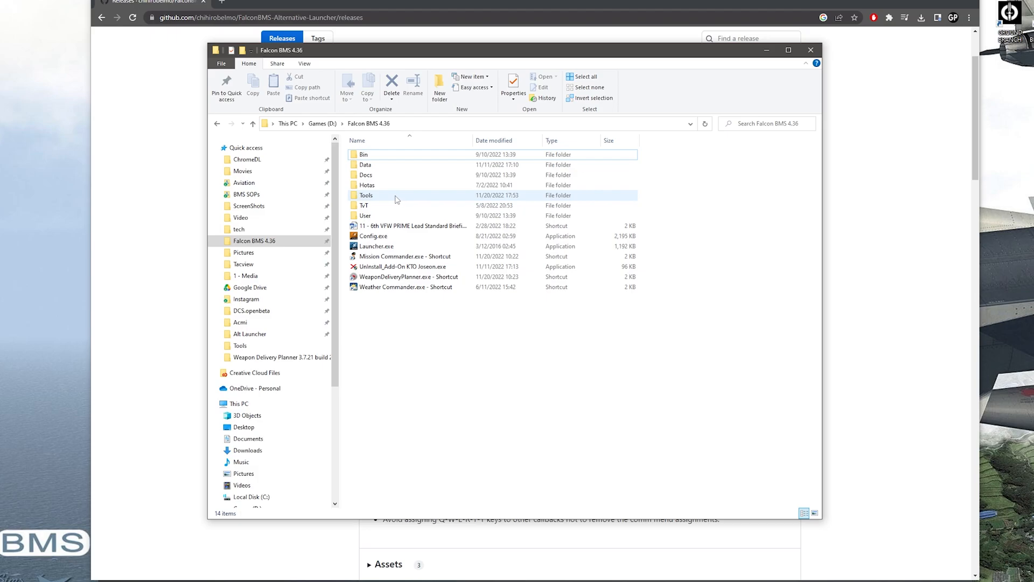
{"action": "mouse_move", "coordinate": [416, 202]}
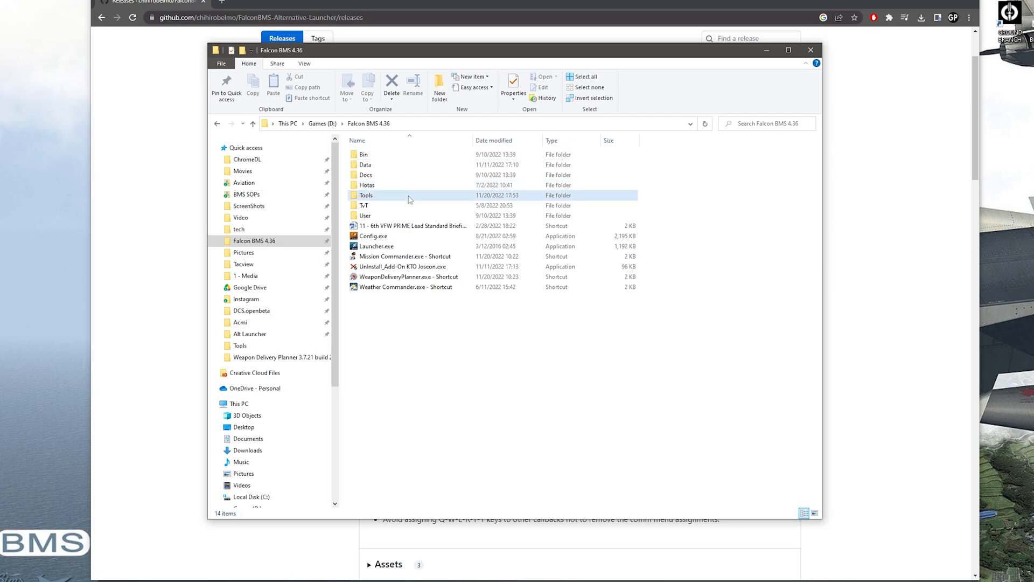
Navigate into Tools > Alt Launcher and select FalconBMS_Alternative_Launcher.exe
{"action": "double_click", "coordinate": [365, 195]}
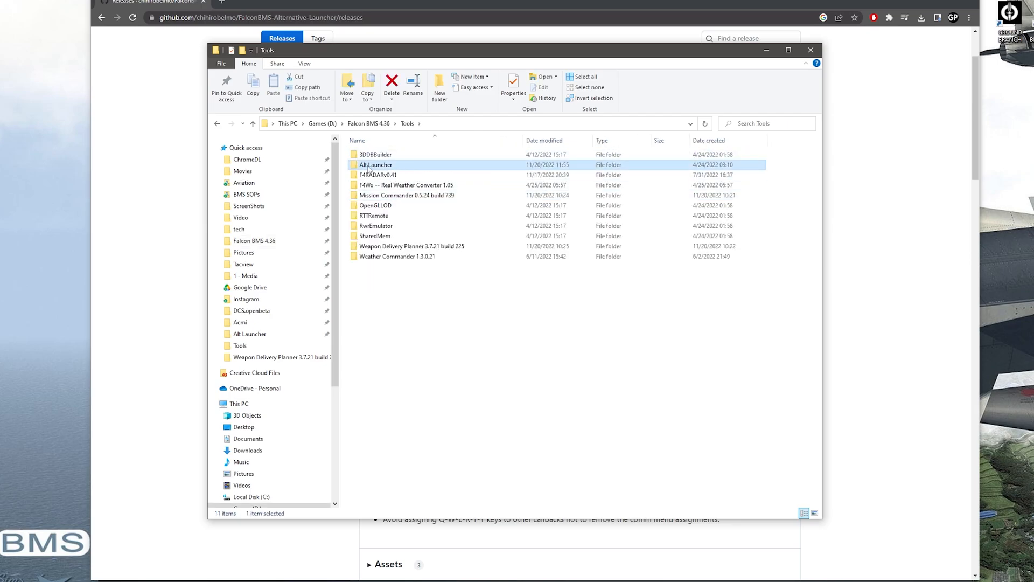
{"action": "double_click", "coordinate": [375, 163]}
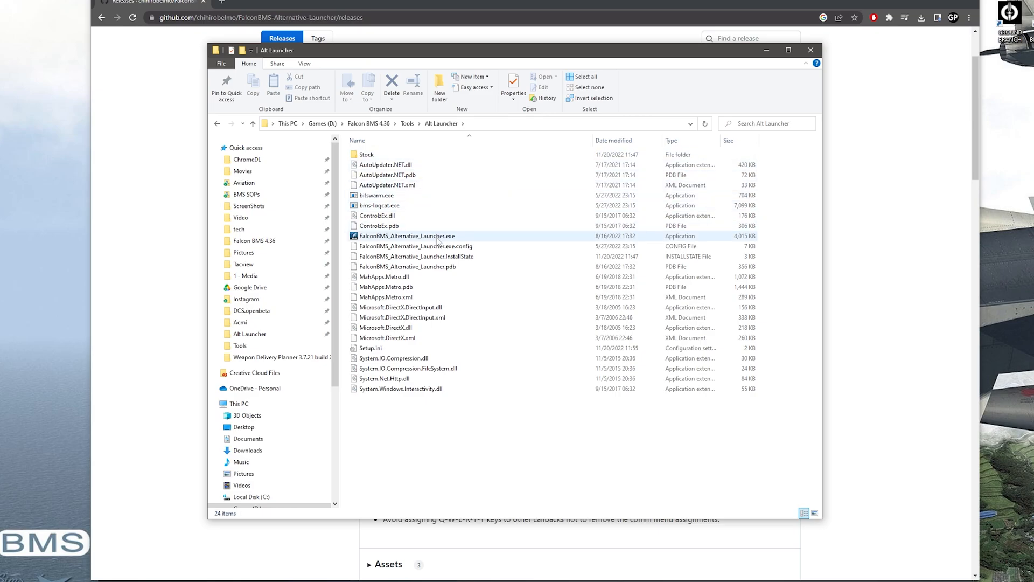
{"action": "left_click", "coordinate": [407, 266]}
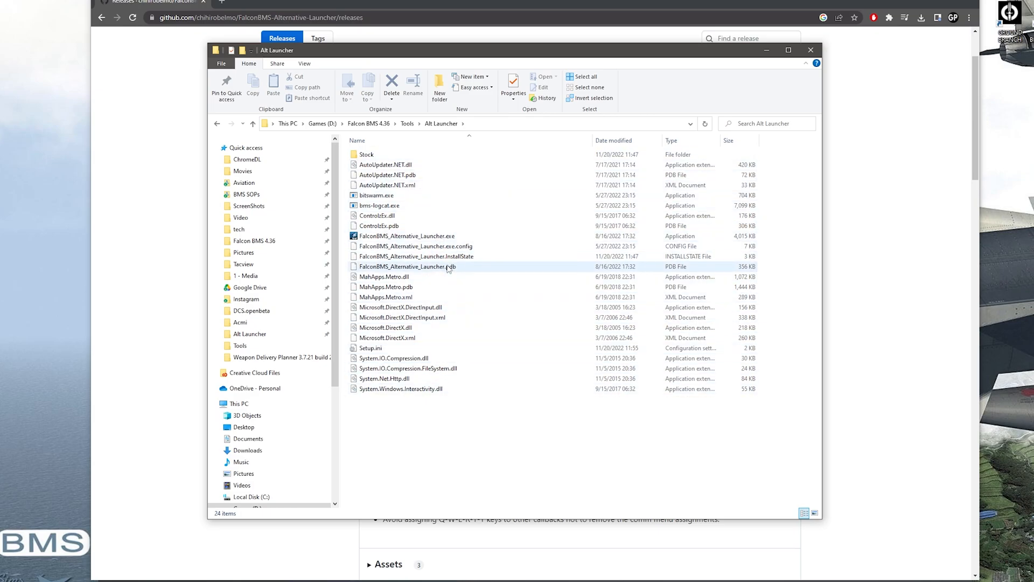
{"action": "left_click", "coordinate": [407, 236]}
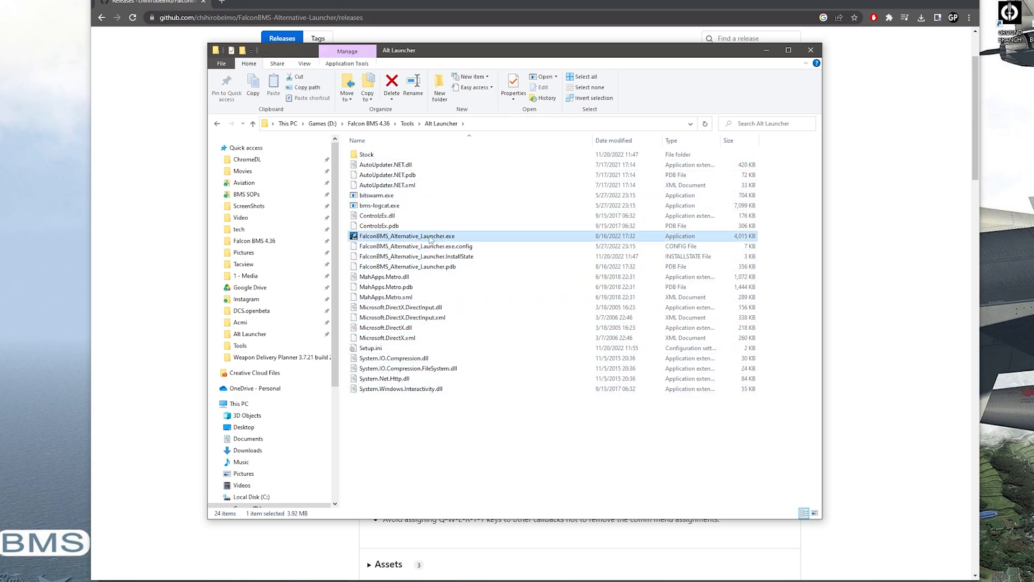
{"action": "mouse_move", "coordinate": [414, 245]}
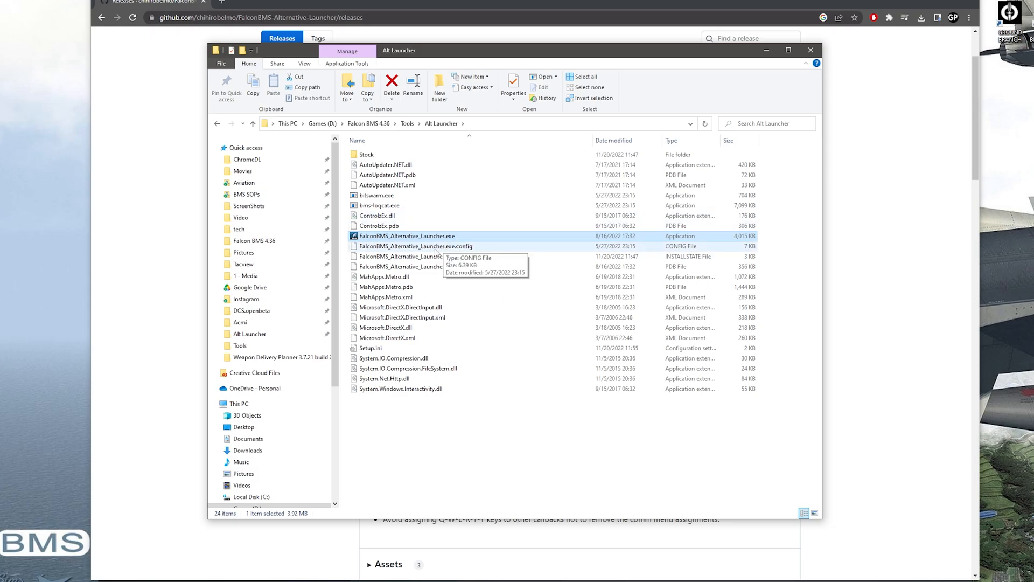
{"action": "mouse_move", "coordinate": [469, 292]}
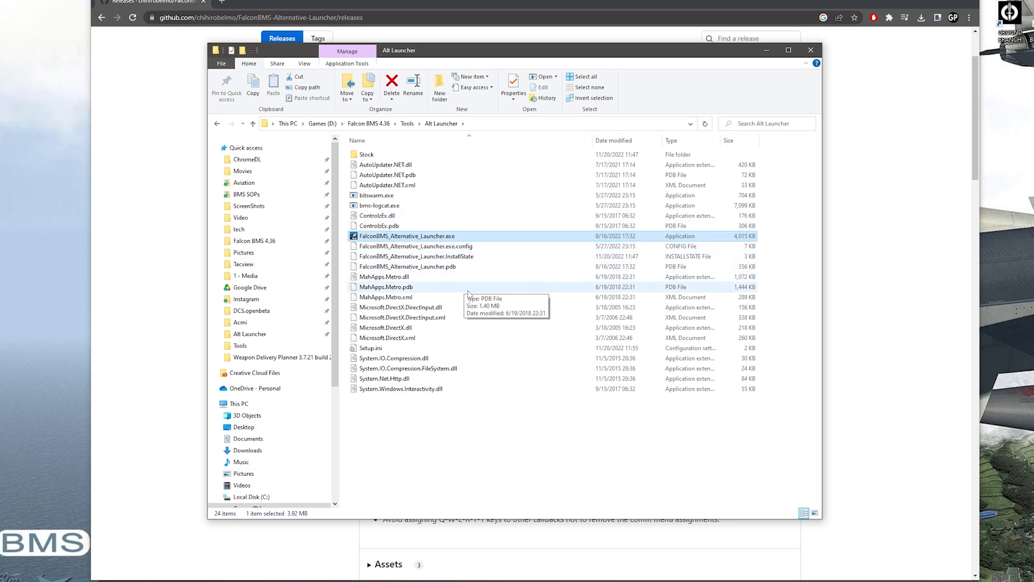
Launch FalconBMS_Alternative_Launcher.exe and scroll through the theater list, keeping Korea KTO
{"action": "double_click", "coordinate": [407, 236]}
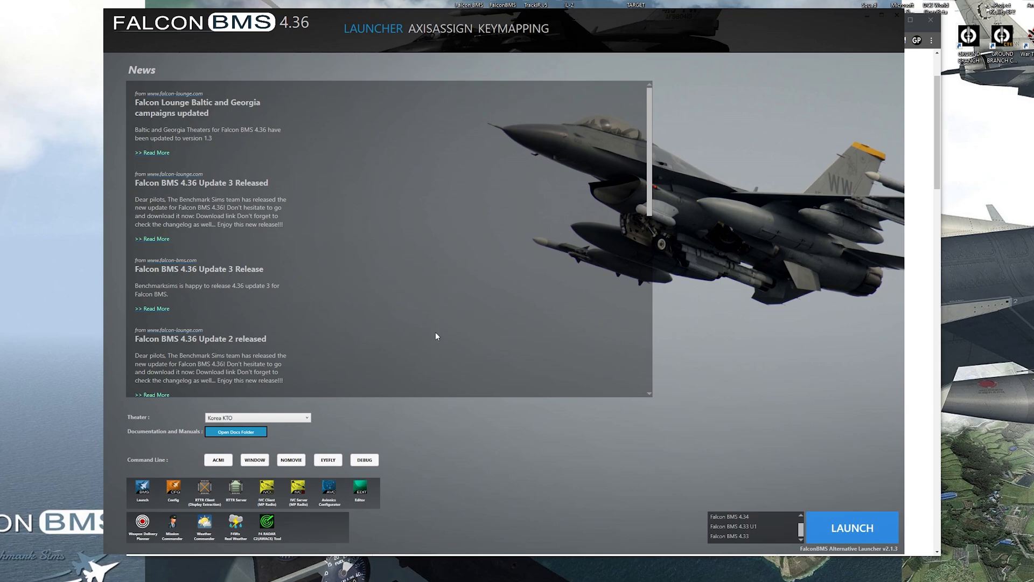
{"action": "mouse_move", "coordinate": [904, 558]}
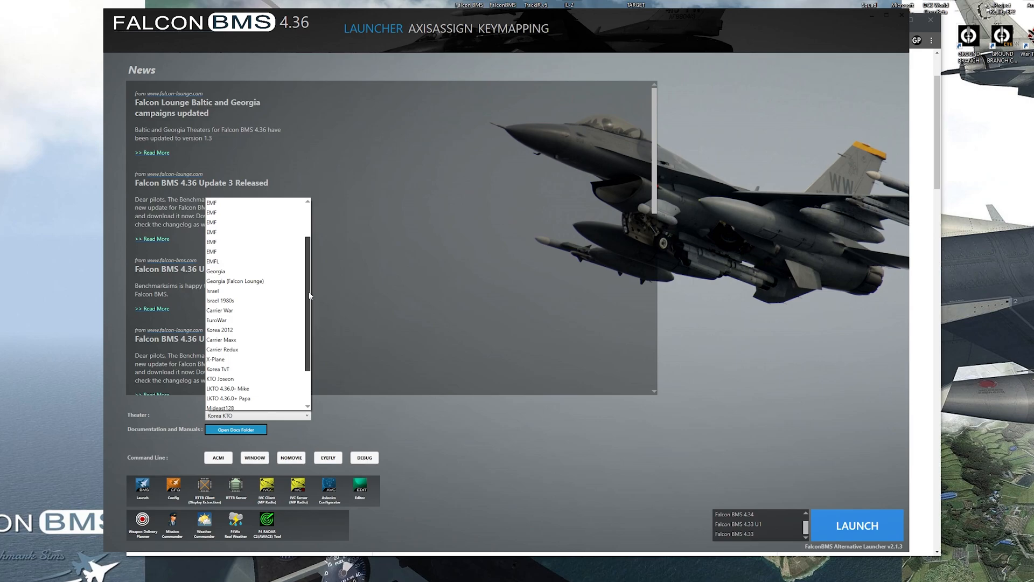
{"action": "scroll", "scroll_direction": "up", "scroll_amount": 3}
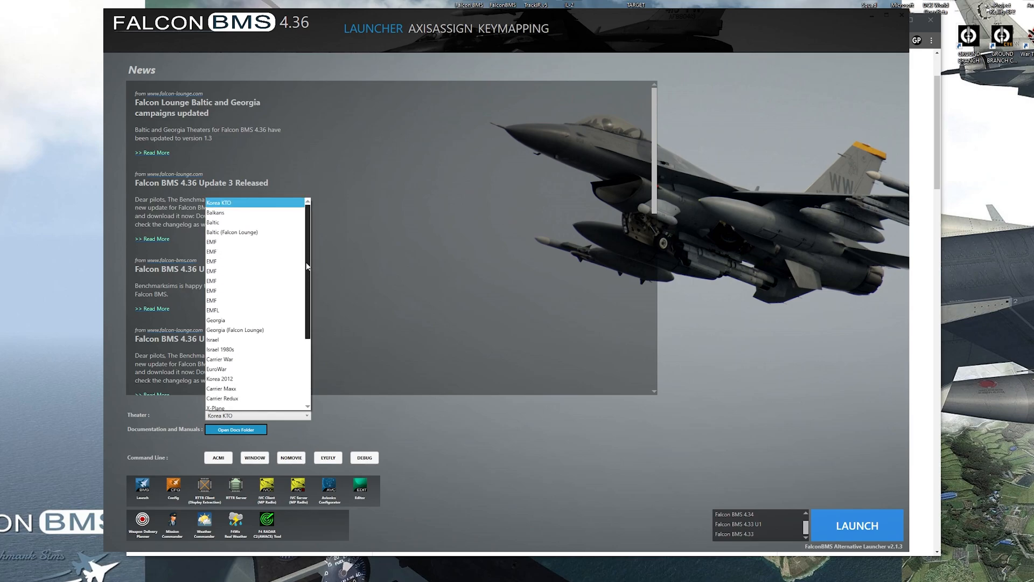
{"action": "scroll", "scroll_direction": "down", "scroll_amount": 3}
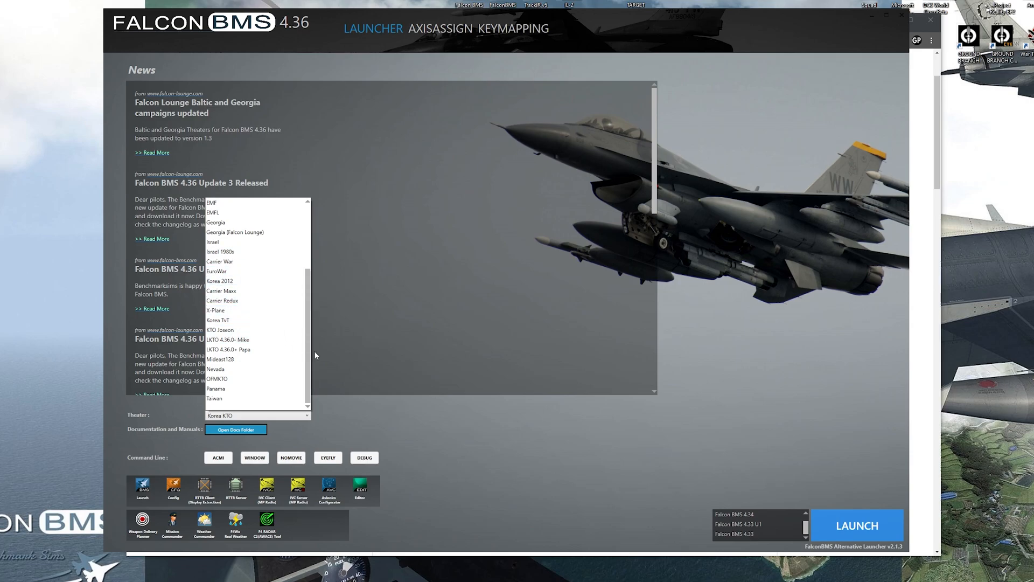
{"action": "mouse_move", "coordinate": [240, 302]}
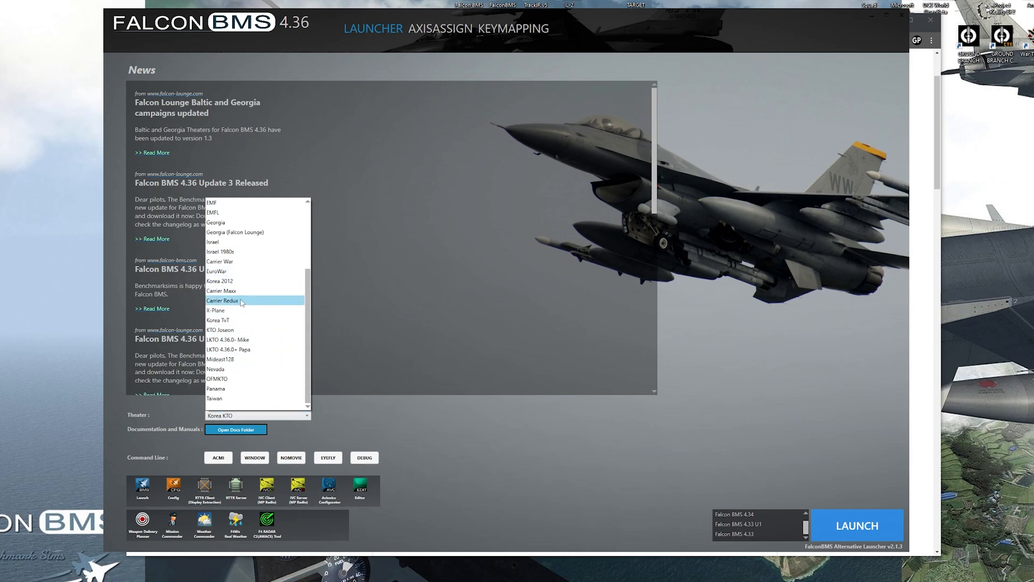
{"action": "mouse_move", "coordinate": [324, 324]}
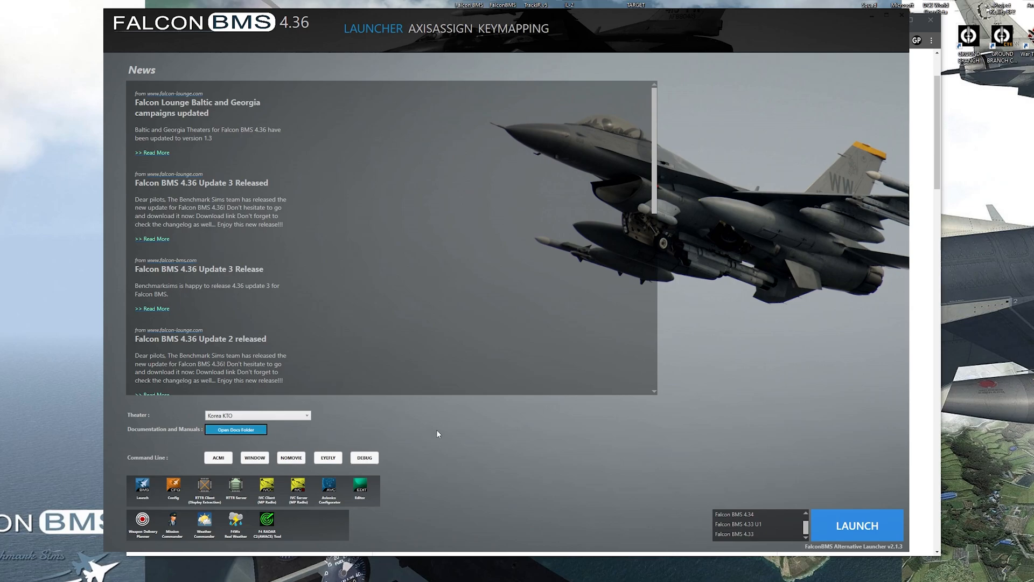
{"action": "mouse_move", "coordinate": [340, 467]}
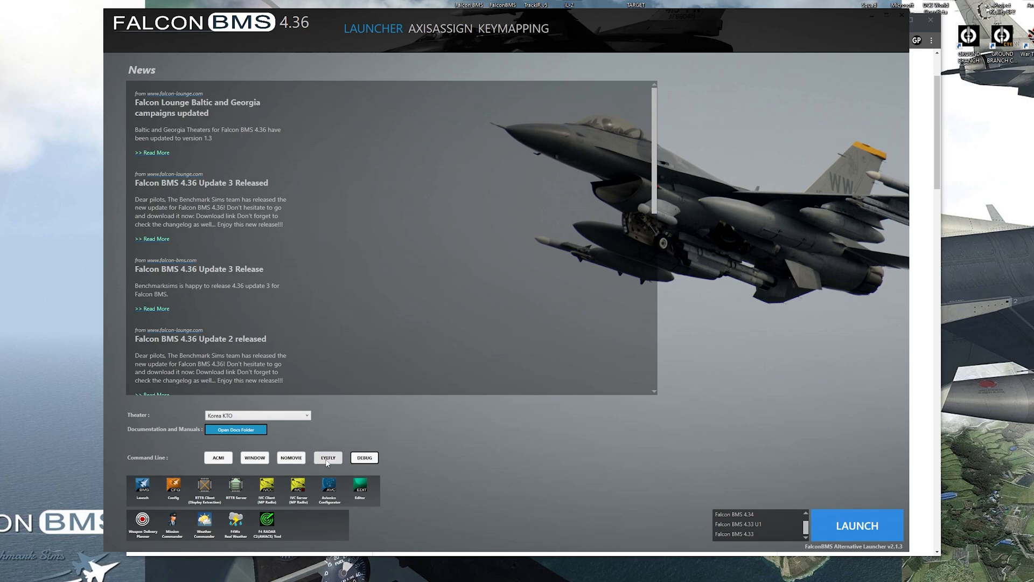
{"action": "mouse_move", "coordinate": [441, 471]}
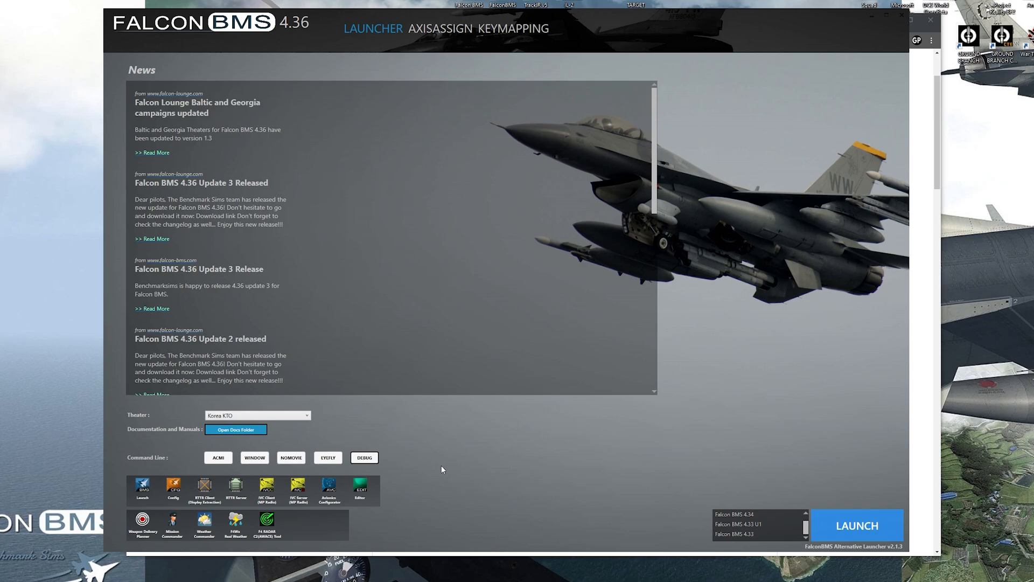
{"action": "mouse_move", "coordinate": [382, 475]}
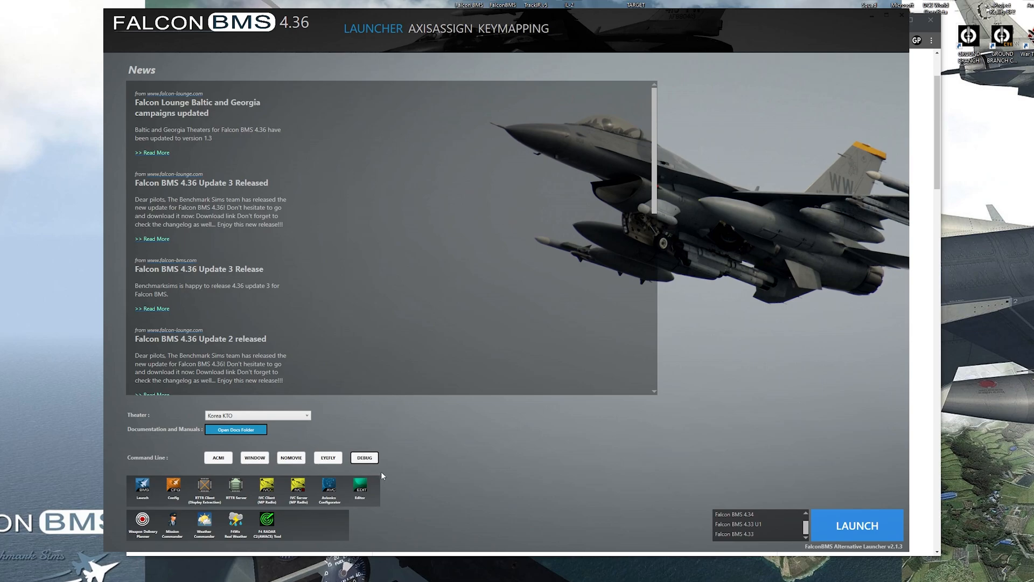
{"action": "mouse_move", "coordinate": [459, 469]}
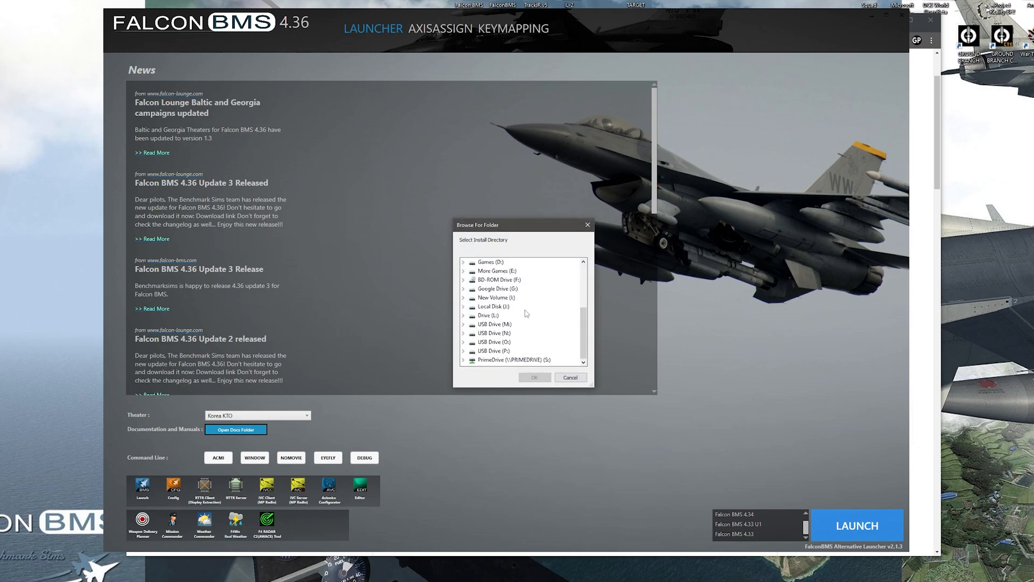
{"action": "left_click", "coordinate": [463, 262]}
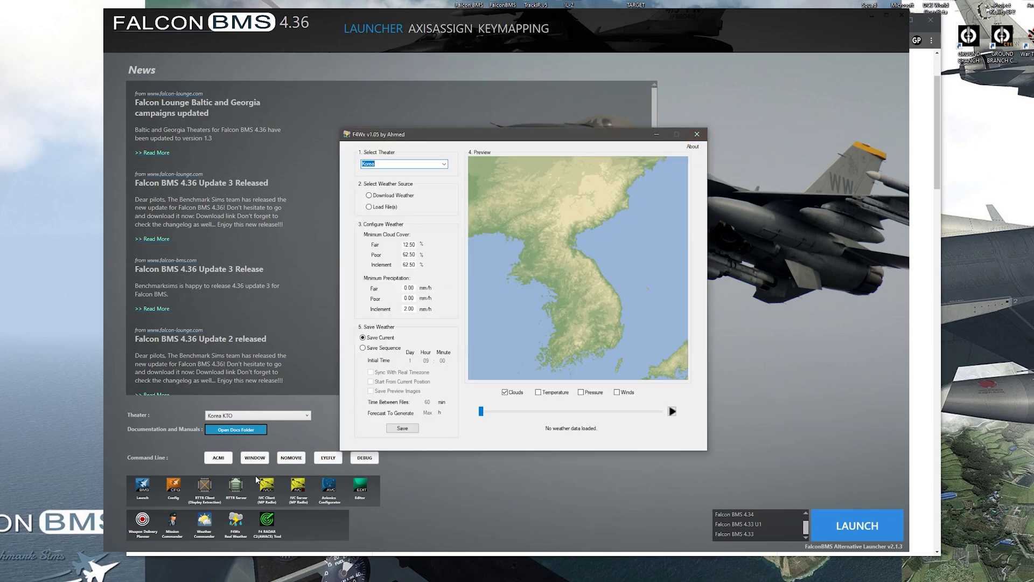
{"action": "left_click", "coordinate": [696, 134]}
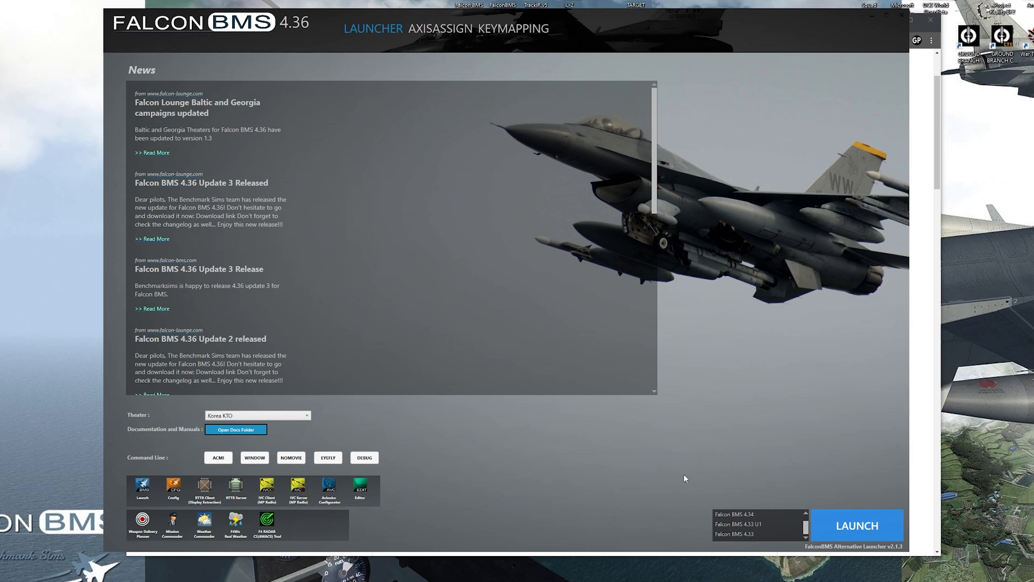
{"action": "mouse_move", "coordinate": [631, 506]}
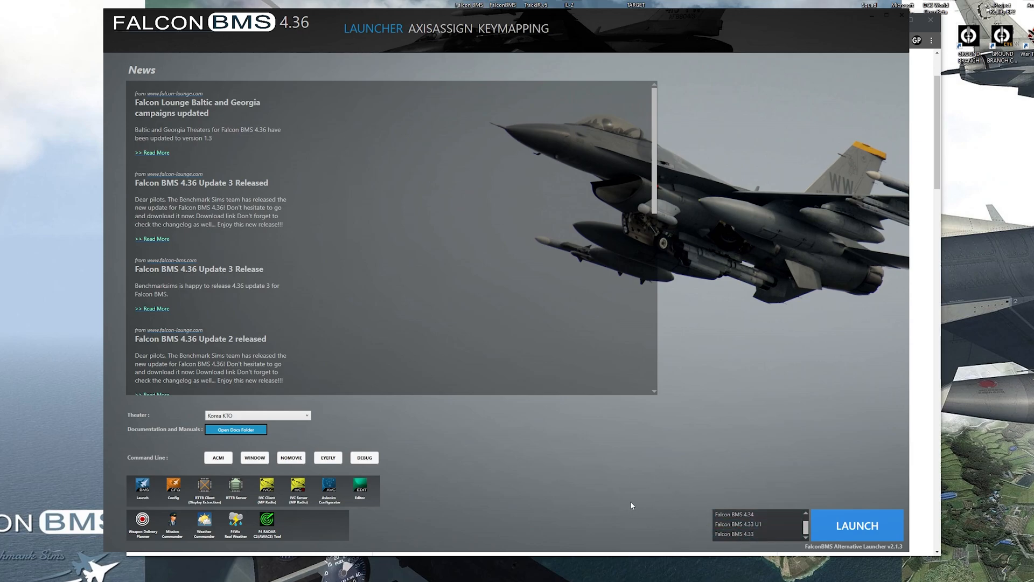
{"action": "mouse_move", "coordinate": [221, 171]}
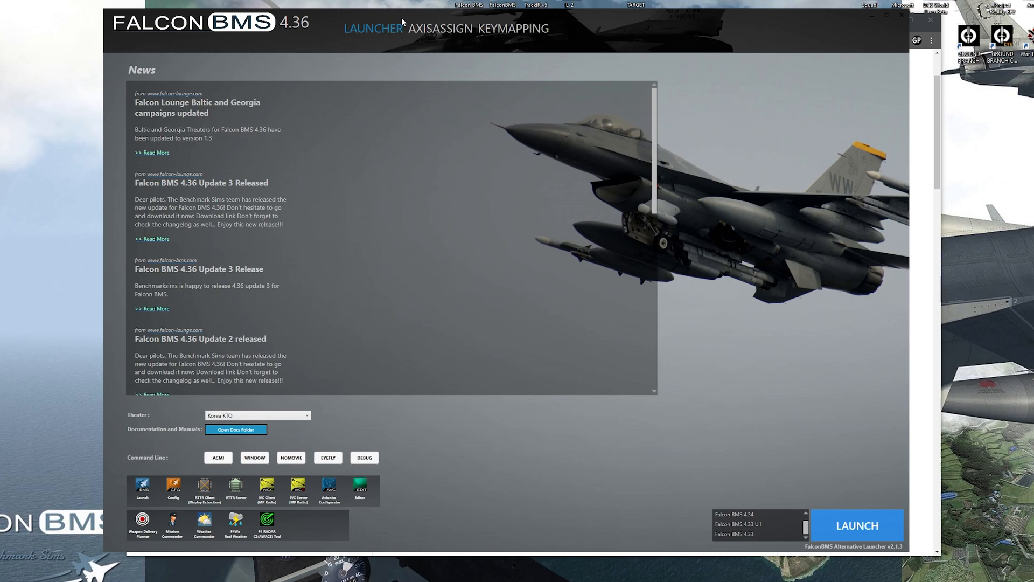
Go to AXISASSIGN and show the View page with FOV and Smart Scaling options
{"action": "left_click", "coordinate": [440, 28]}
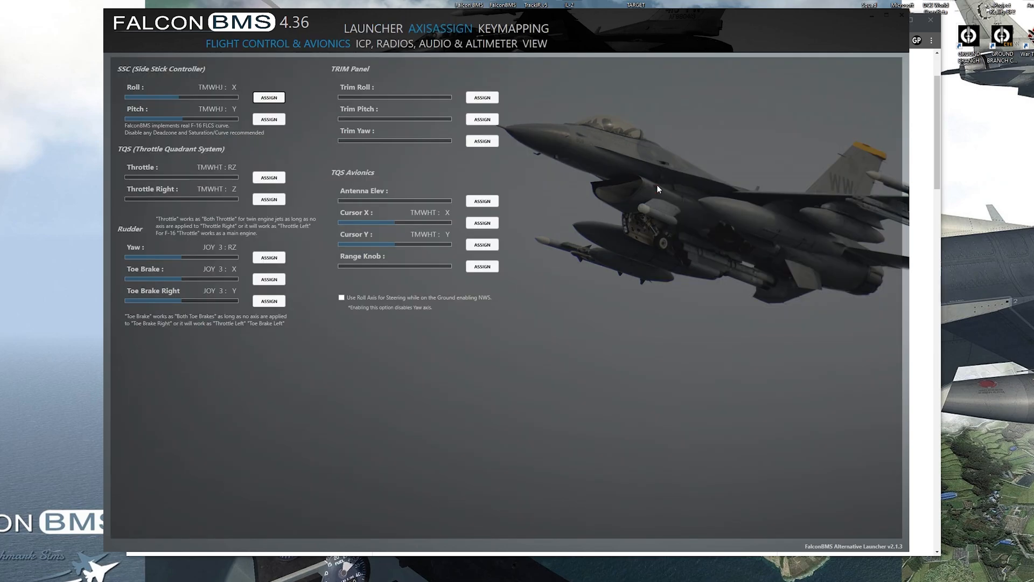
{"action": "mouse_move", "coordinate": [662, 239]}
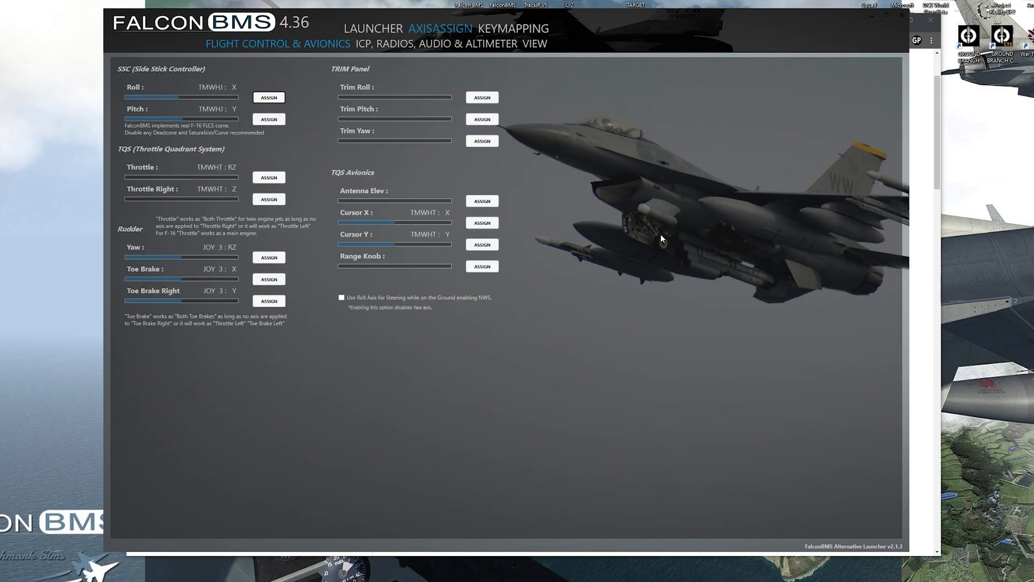
{"action": "mouse_move", "coordinate": [295, 307]}
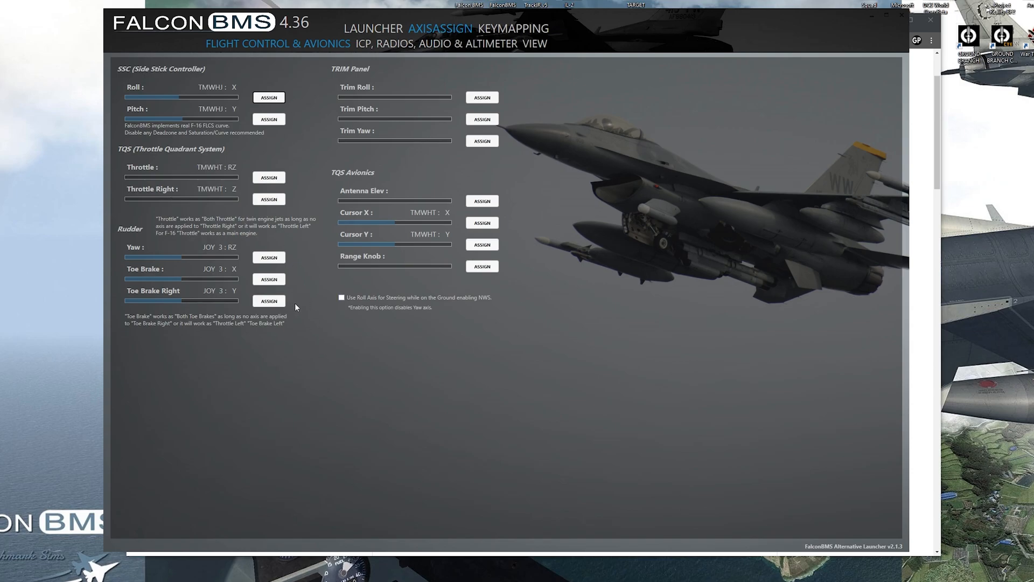
{"action": "mouse_move", "coordinate": [203, 110]}
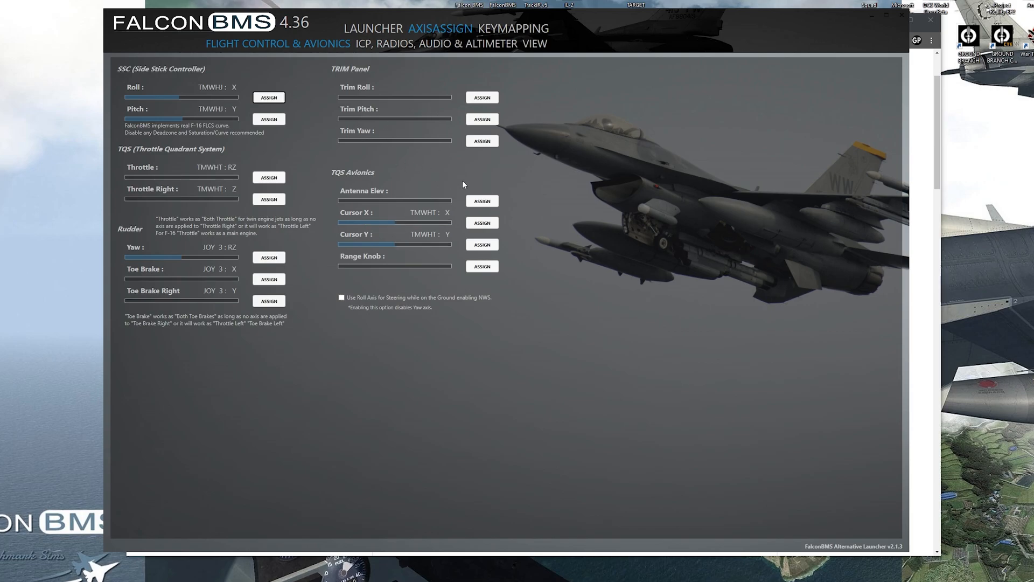
{"action": "mouse_move", "coordinate": [349, 287]}
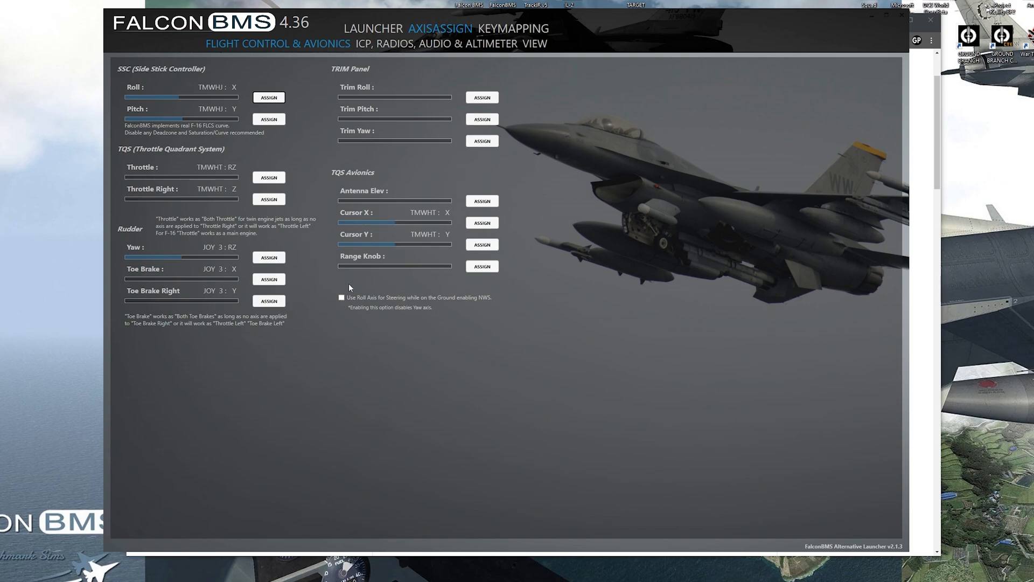
{"action": "mouse_move", "coordinate": [388, 341]}
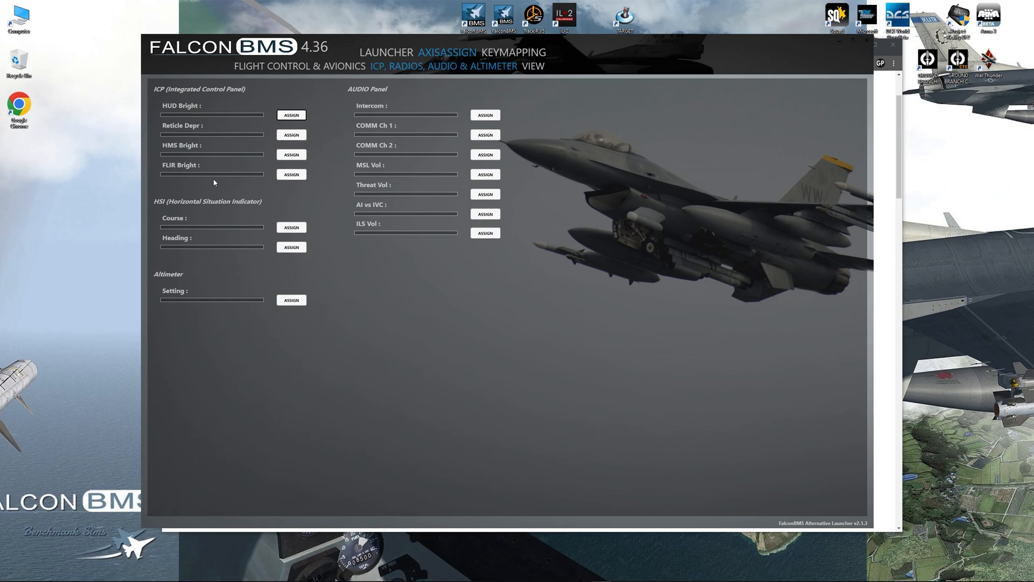
{"action": "mouse_move", "coordinate": [484, 116]}
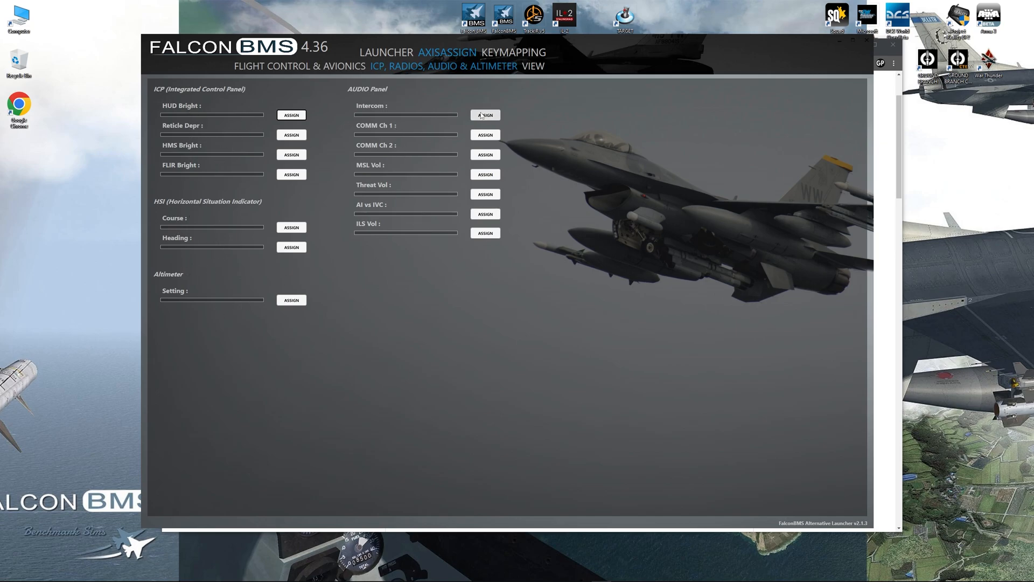
{"action": "mouse_move", "coordinate": [303, 310]}
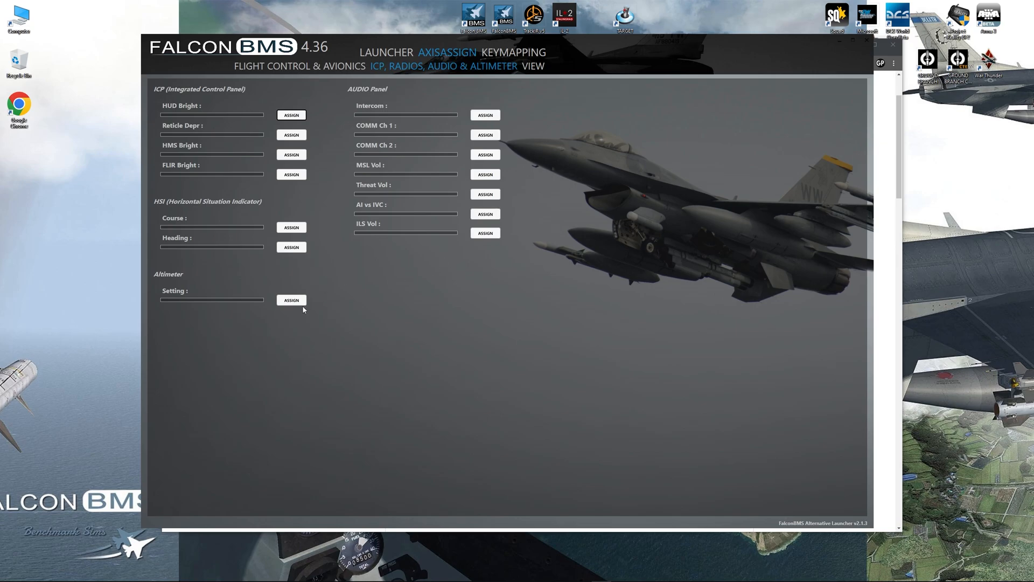
{"action": "left_click", "coordinate": [544, 66]}
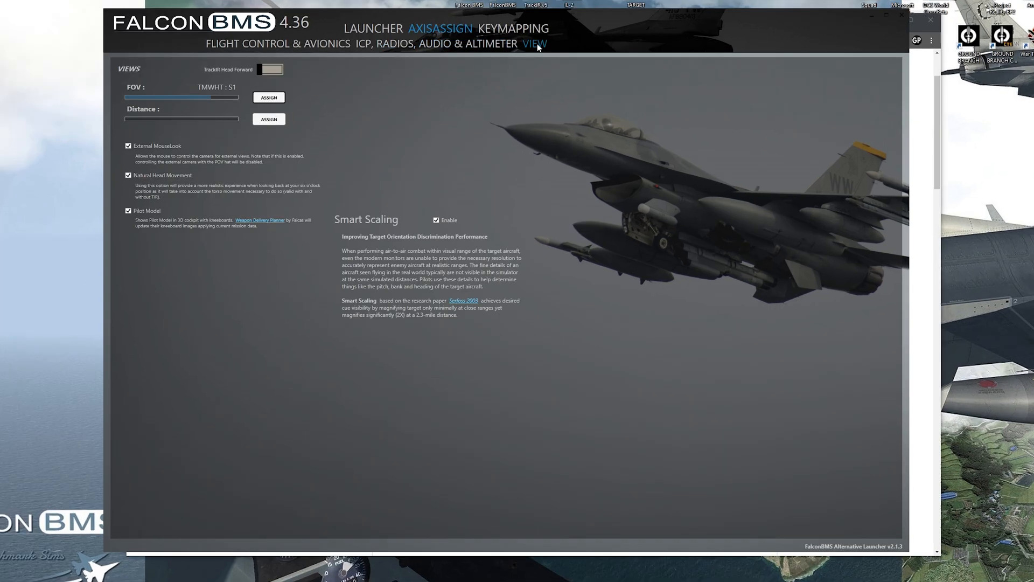
{"action": "mouse_move", "coordinate": [233, 126]}
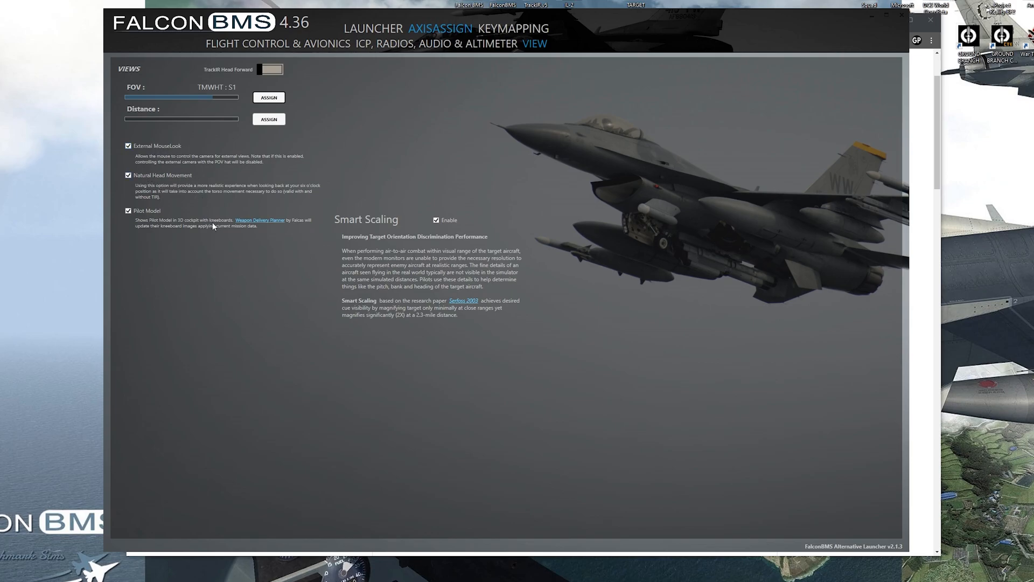
{"action": "mouse_move", "coordinate": [158, 237]}
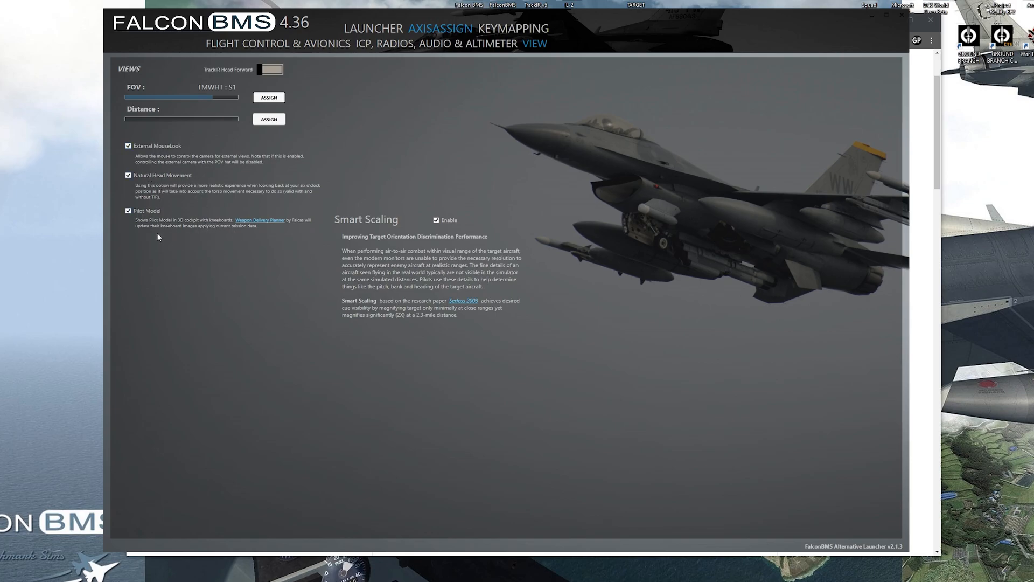
{"action": "mouse_move", "coordinate": [392, 257]}
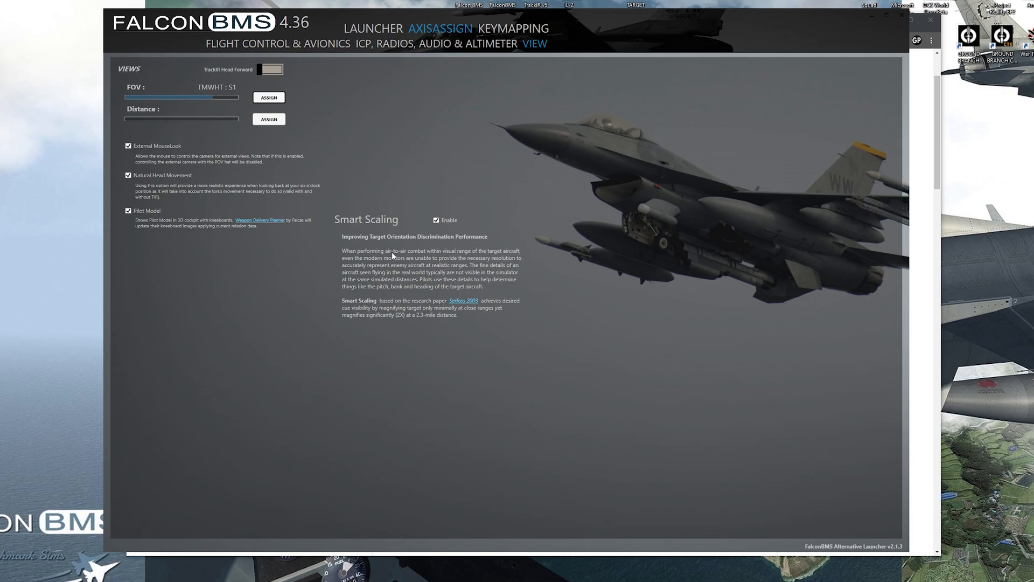
{"action": "mouse_move", "coordinate": [547, 224]}
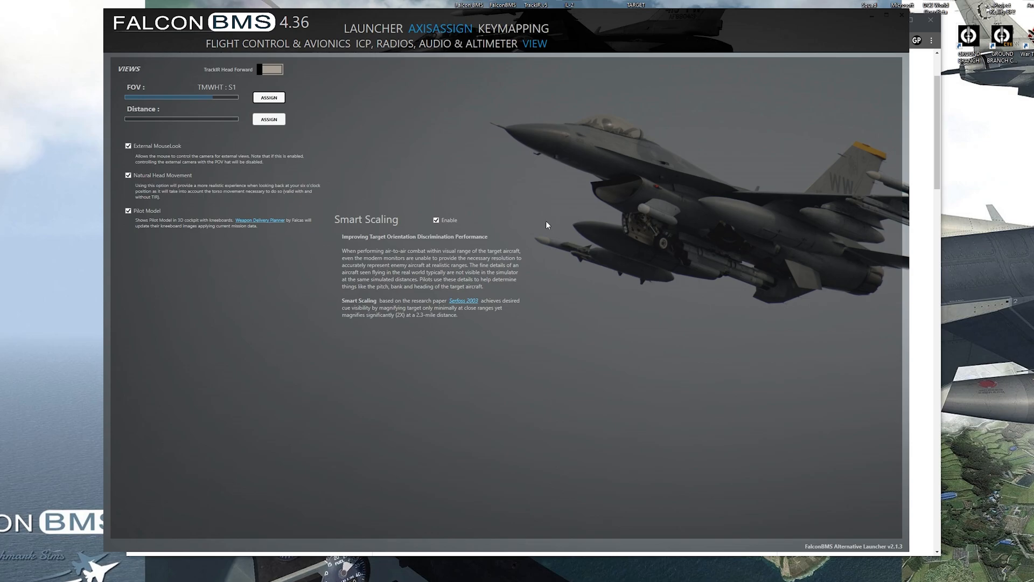
{"action": "left_click", "coordinate": [513, 28]}
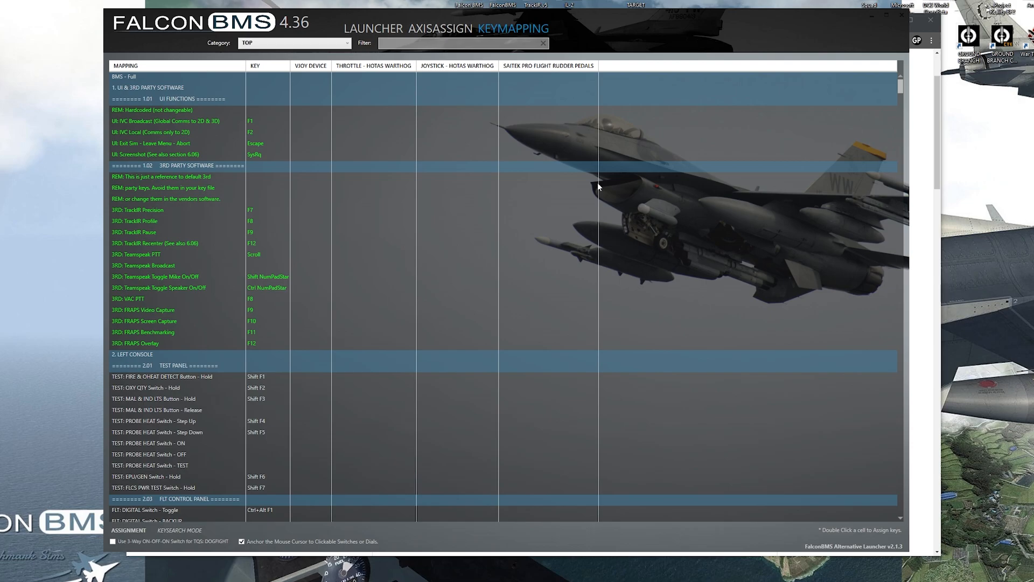
{"action": "mouse_move", "coordinate": [284, 143]}
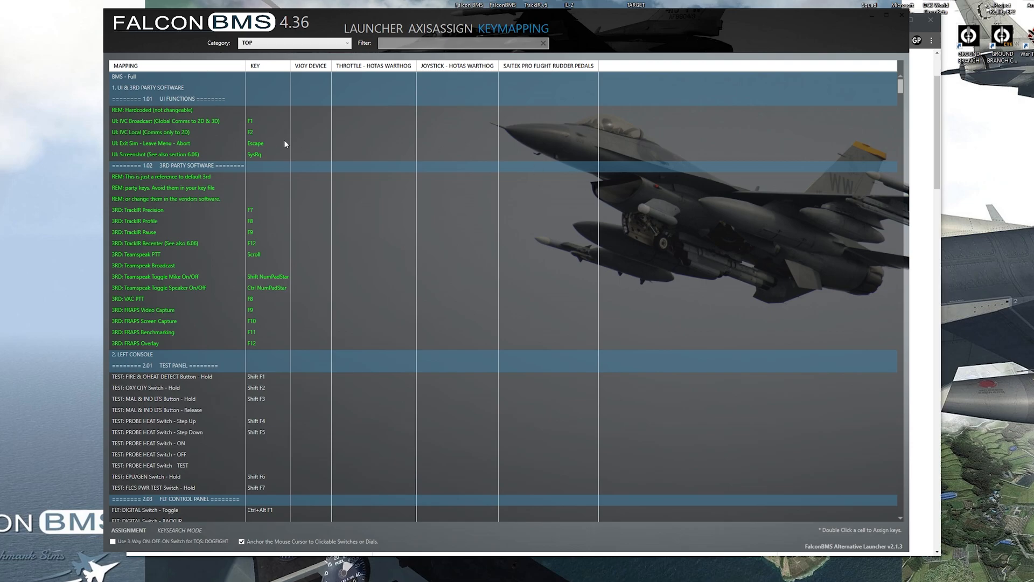
{"action": "mouse_move", "coordinate": [289, 141]}
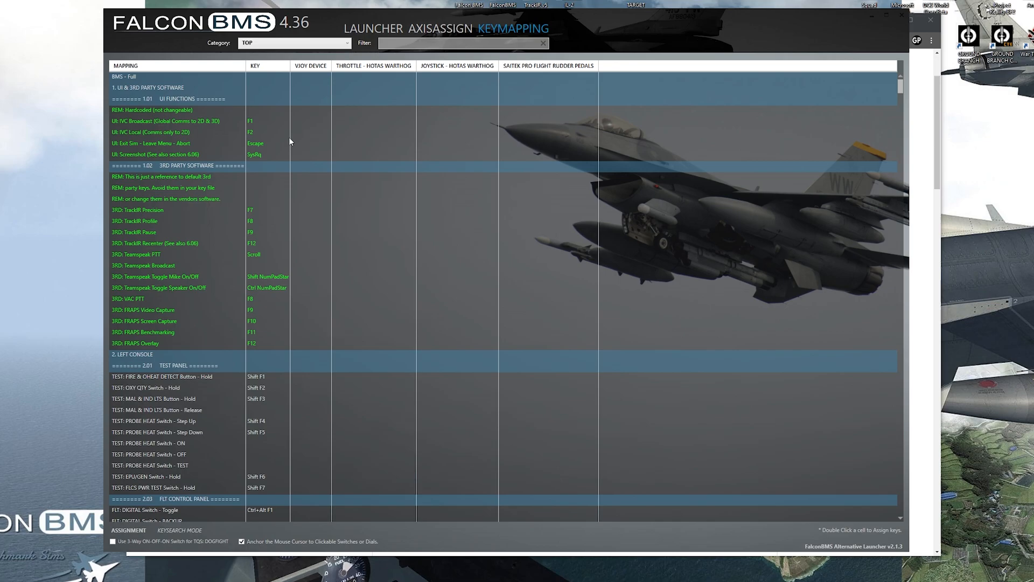
{"action": "mouse_move", "coordinate": [295, 173]}
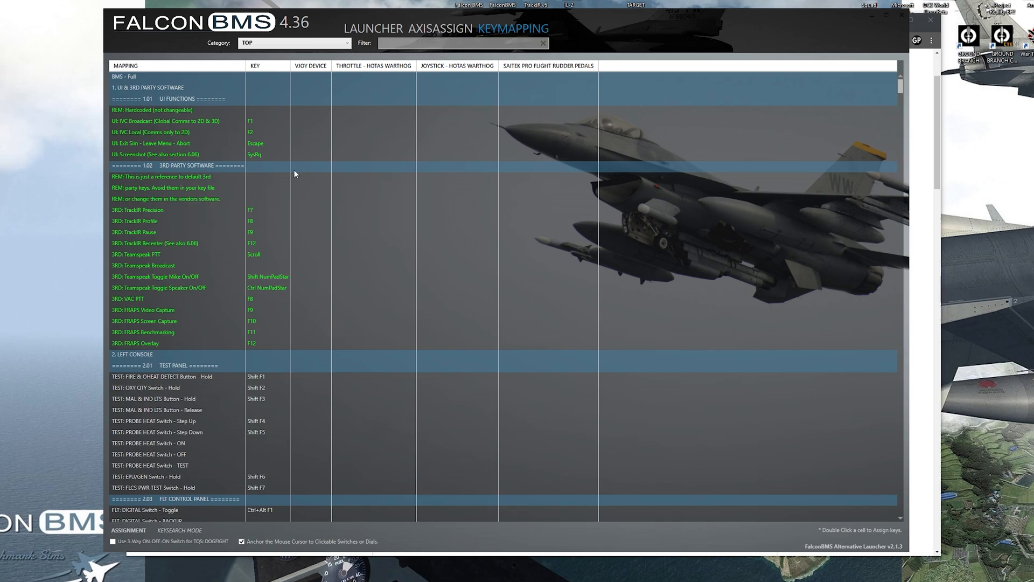
{"action": "mouse_move", "coordinate": [810, 136]}
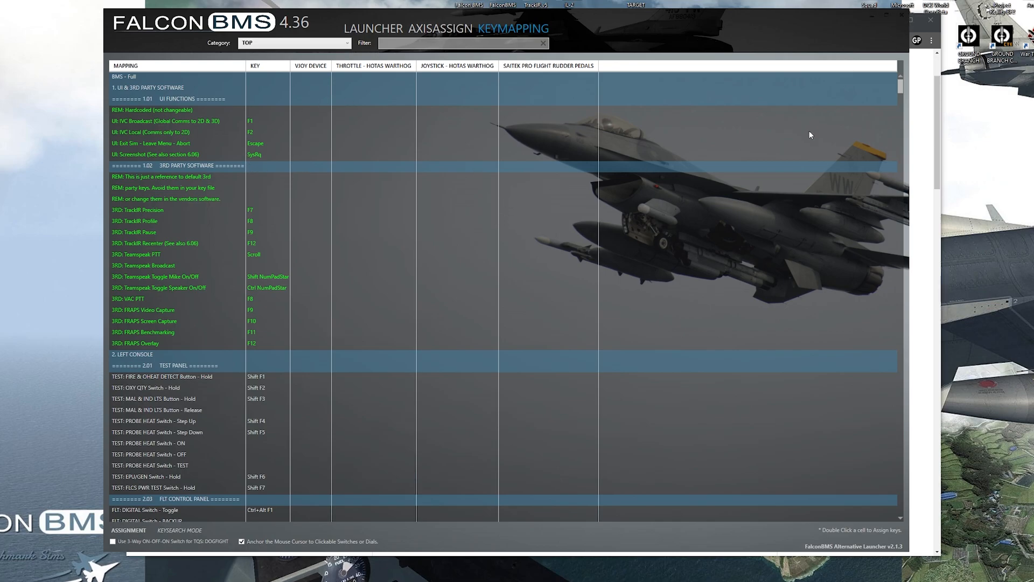
{"action": "mouse_move", "coordinate": [214, 131]}
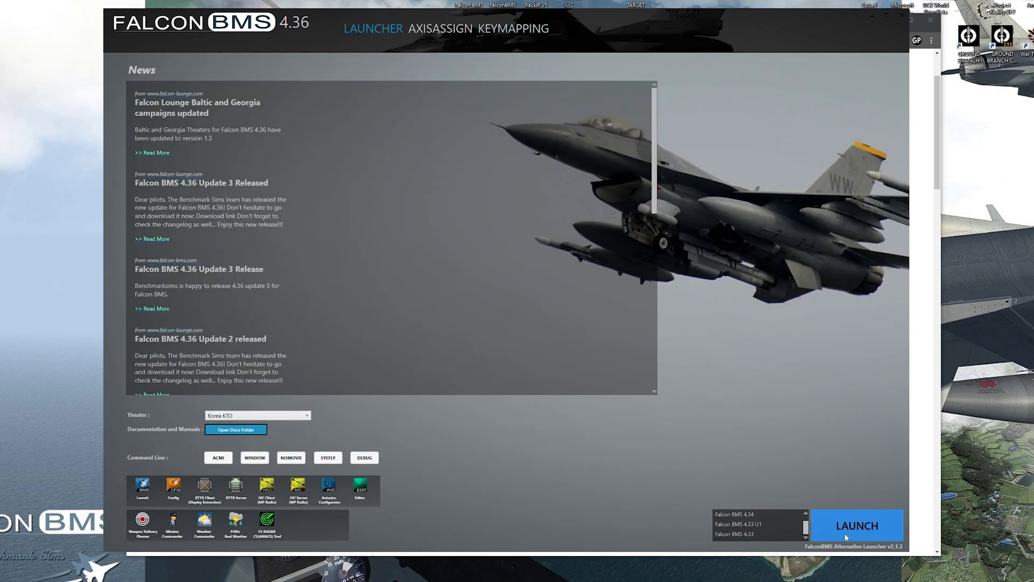
{"action": "mouse_move", "coordinate": [511, 28]}
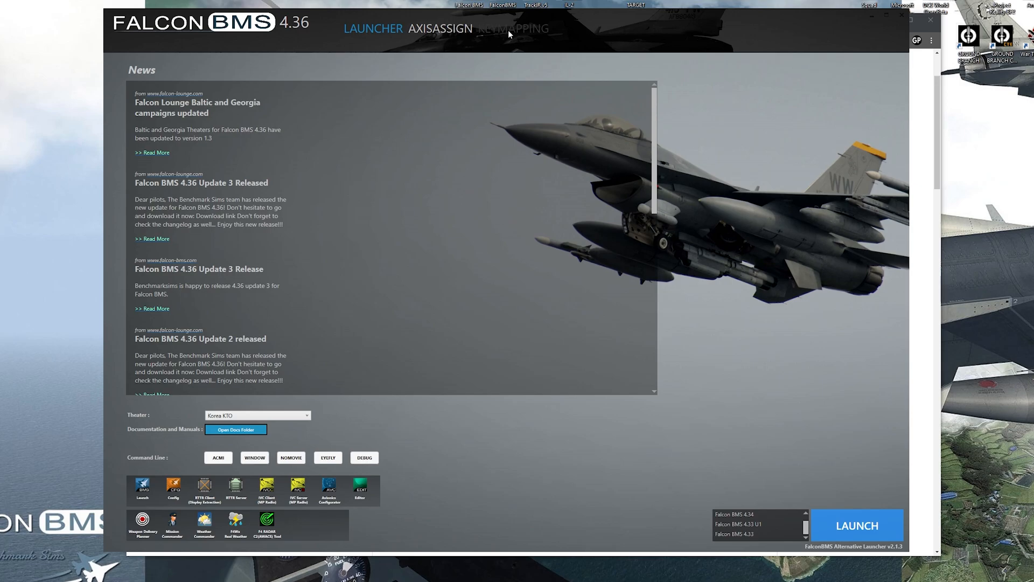
{"action": "mouse_move", "coordinate": [520, 53]}
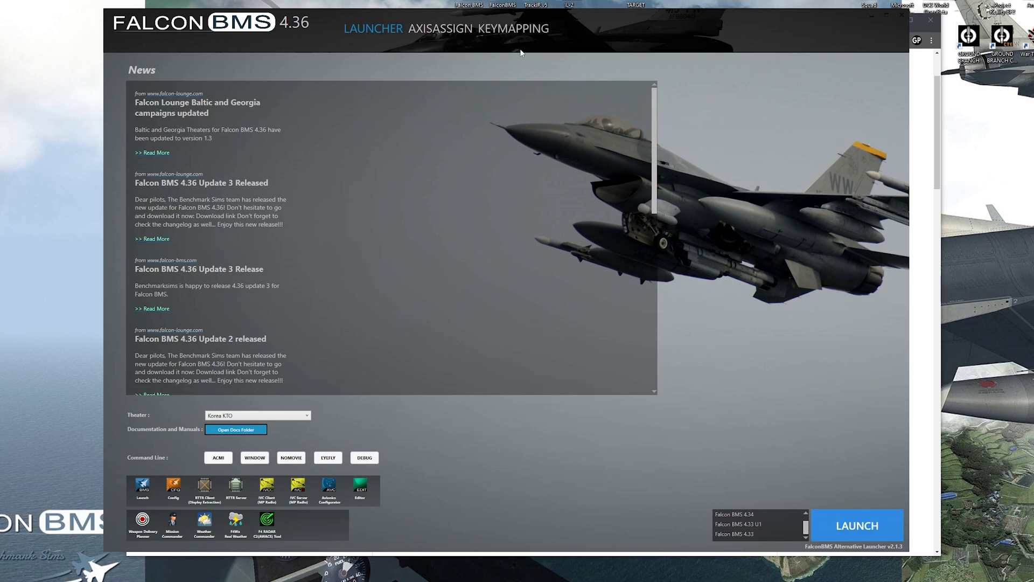
{"action": "mouse_move", "coordinate": [534, 40]}
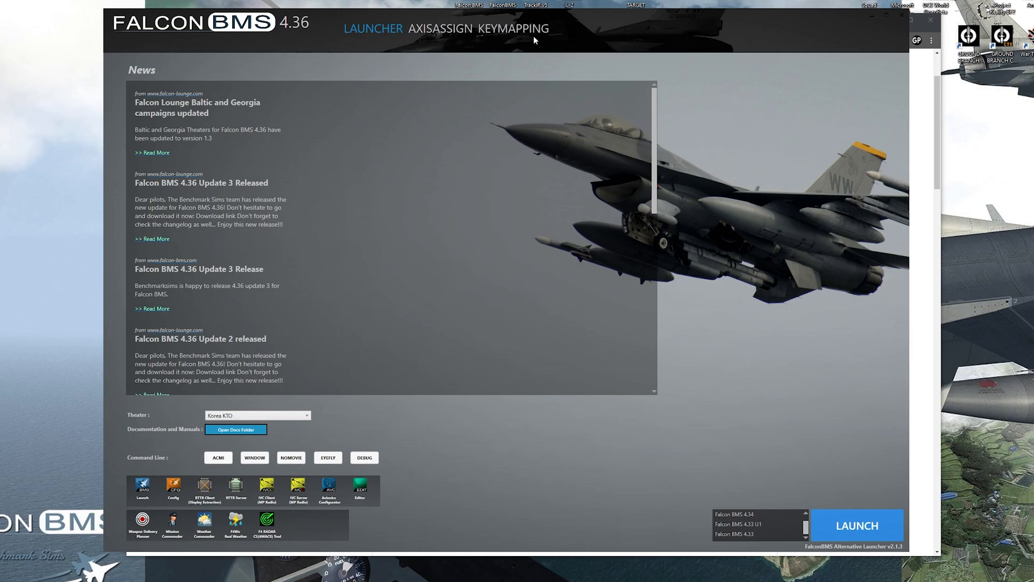
Return to the KEYMAPPING table listing commands, keys and HOTAS columns
{"action": "left_click", "coordinate": [514, 28]}
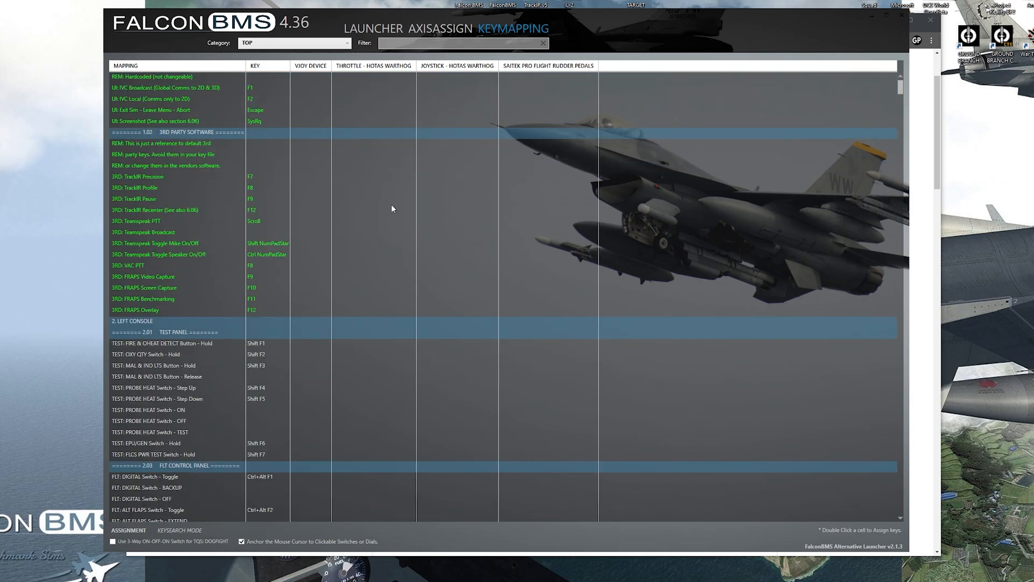
{"action": "scroll", "scroll_direction": "up", "scroll_amount": 3}
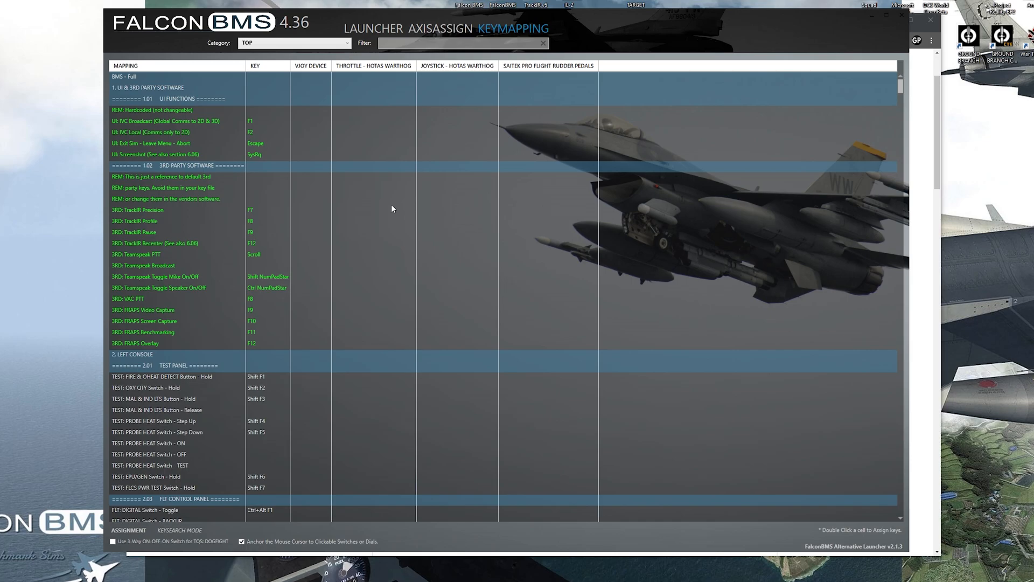
{"action": "mouse_move", "coordinate": [460, 192]}
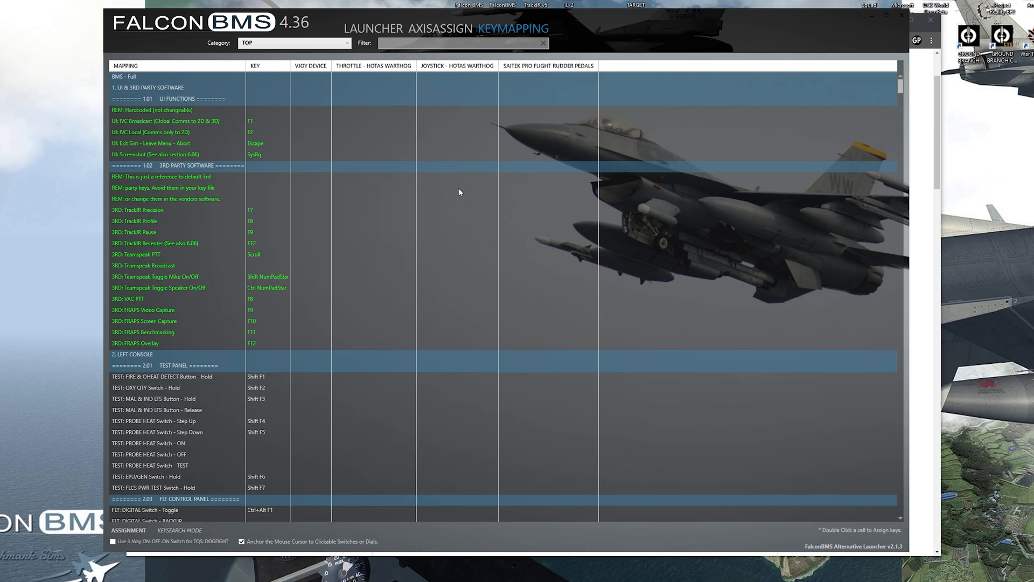
{"action": "mouse_move", "coordinate": [481, 209]}
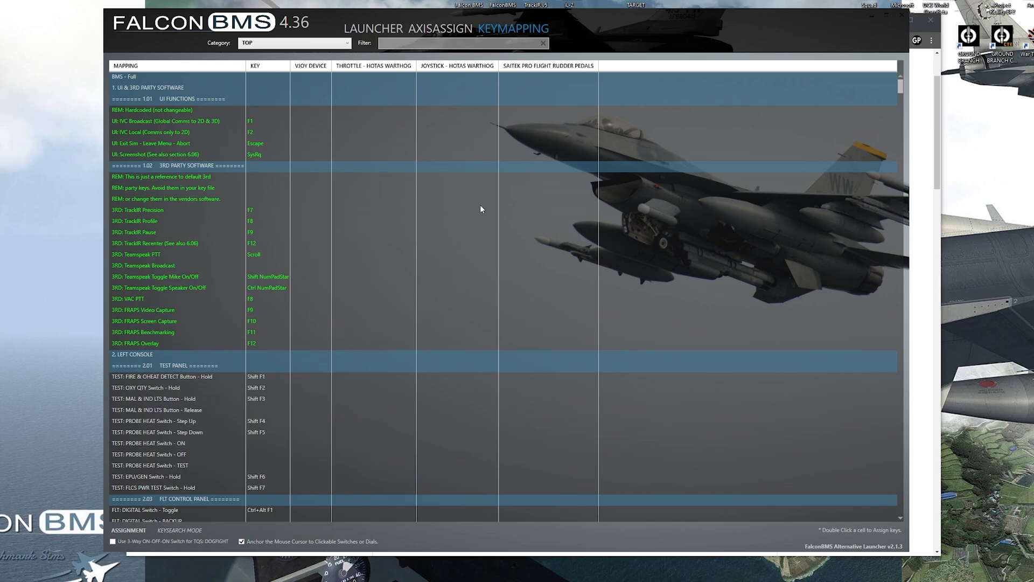
{"action": "mouse_move", "coordinate": [492, 211]}
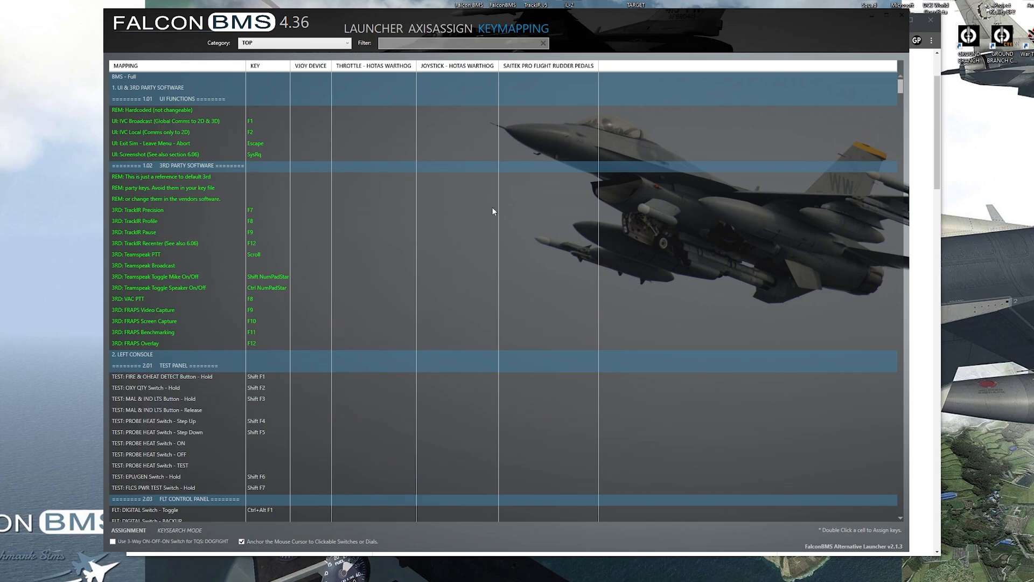
{"action": "scroll", "scroll_direction": "down", "scroll_amount": 3}
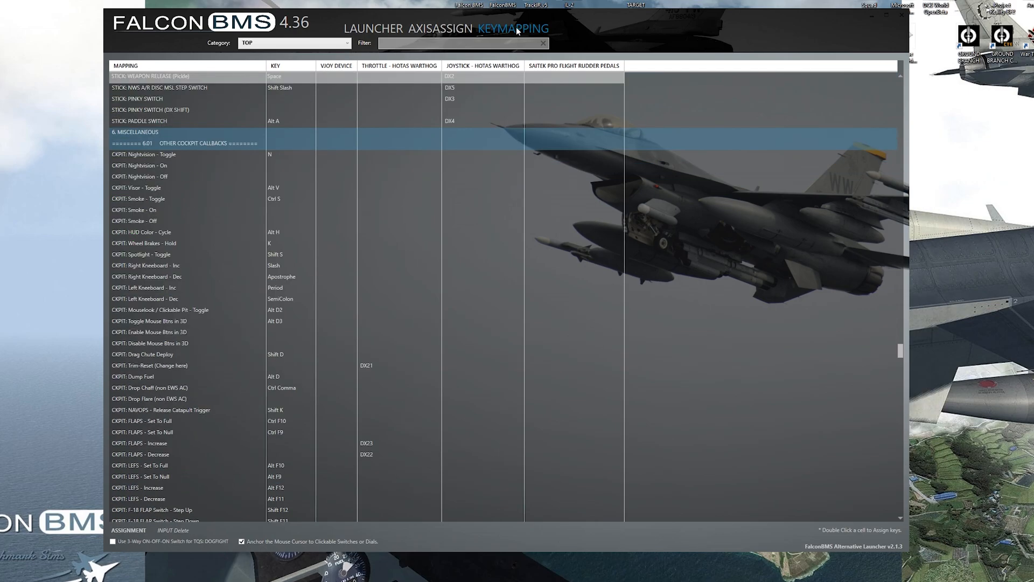
{"action": "left_click", "coordinate": [293, 43]}
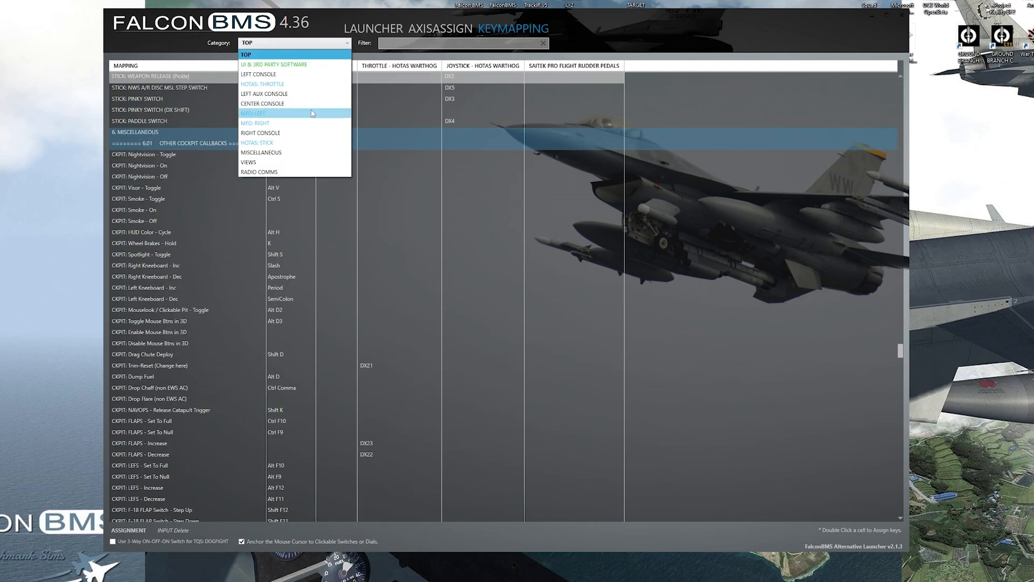
{"action": "left_click", "coordinate": [252, 113]}
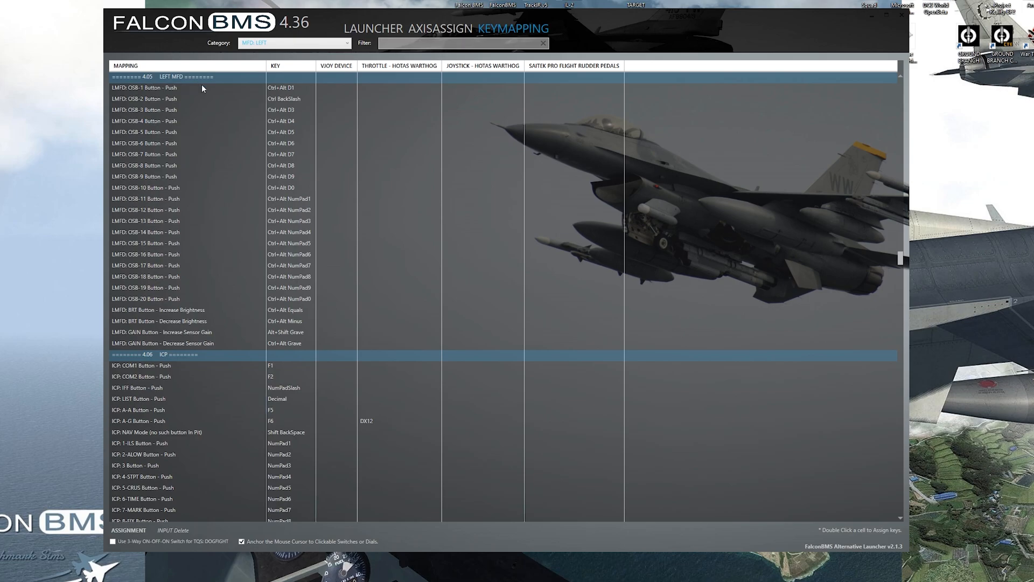
{"action": "left_click", "coordinate": [293, 42]}
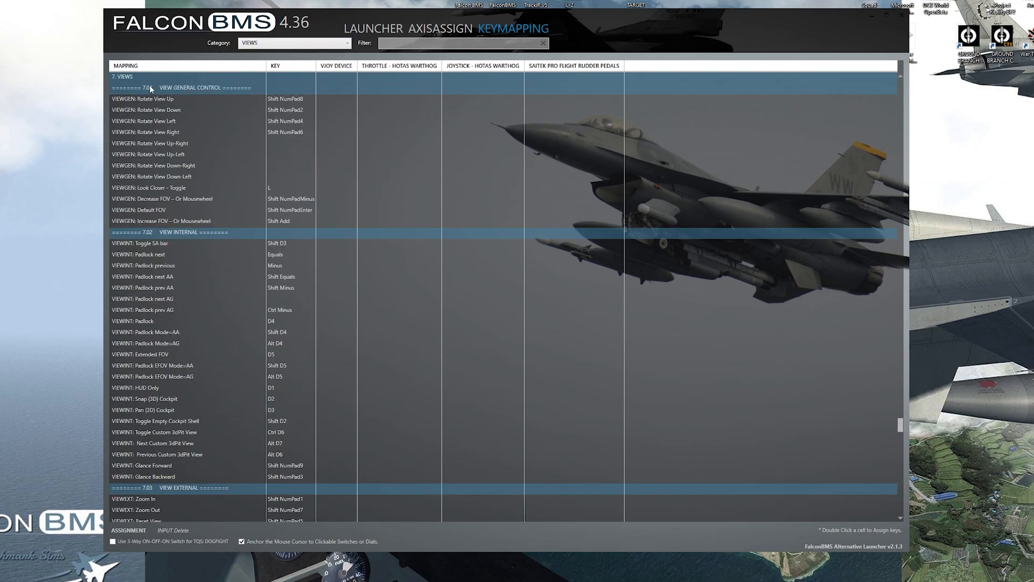
{"action": "left_click", "coordinate": [293, 42]}
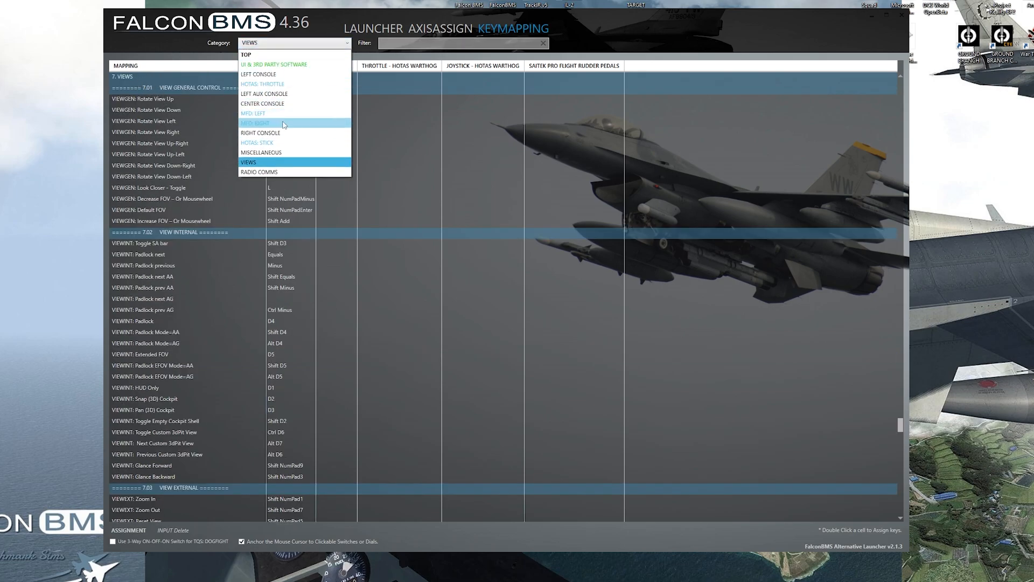
{"action": "left_click", "coordinate": [259, 172]}
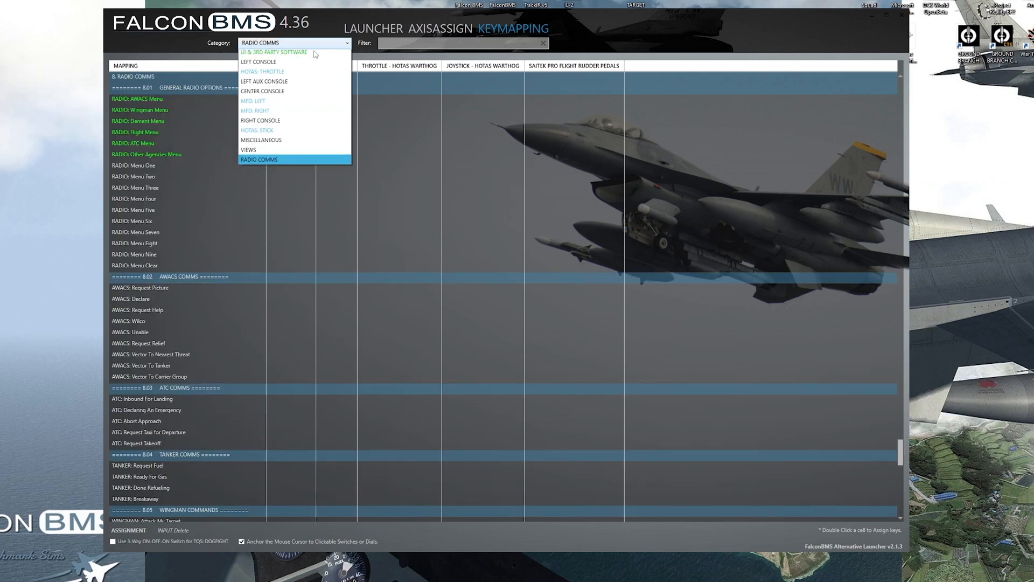
{"action": "left_click", "coordinate": [272, 52]}
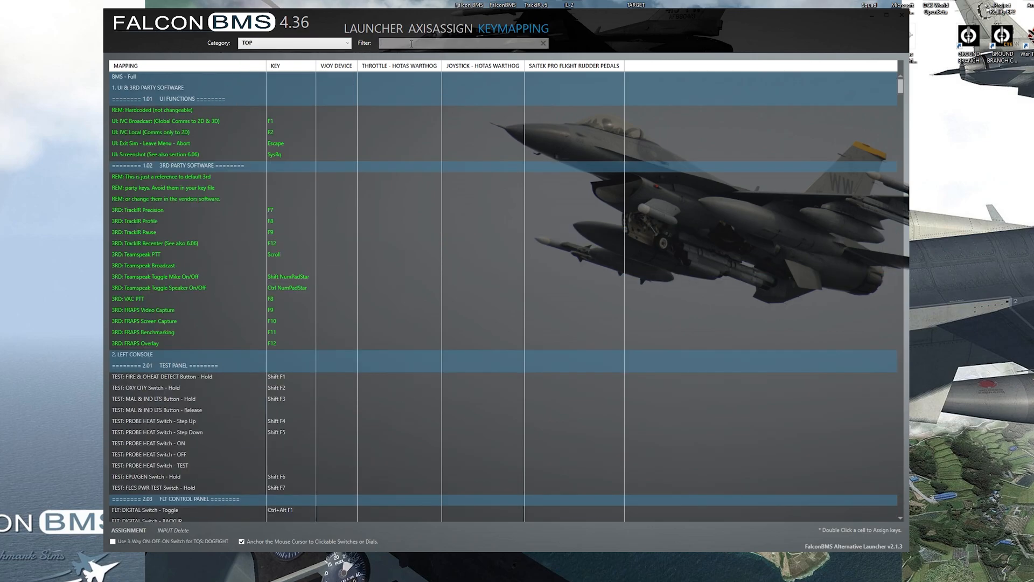
{"action": "type", "text": "TMS"}
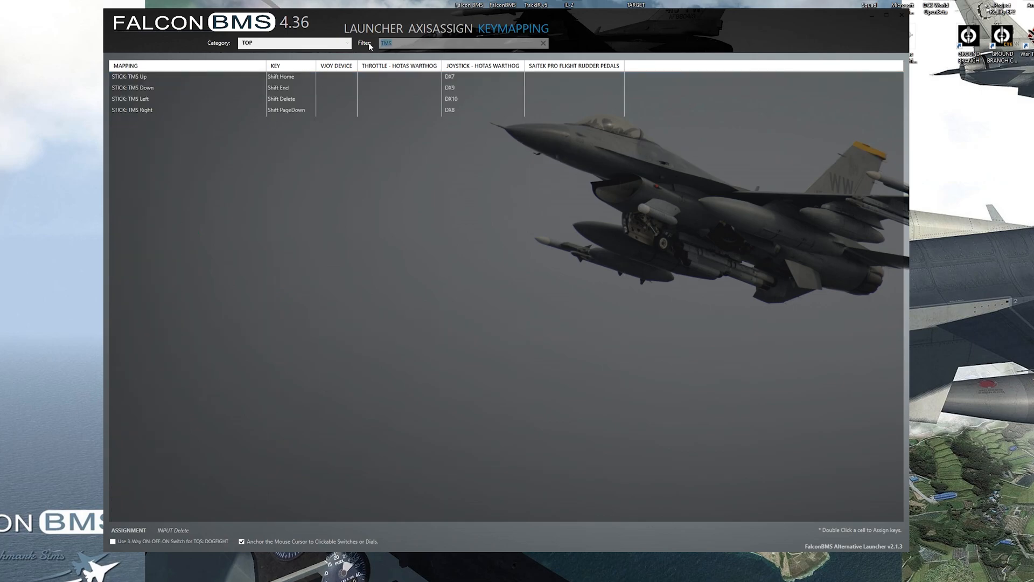
{"action": "type", "text": "Stick"}
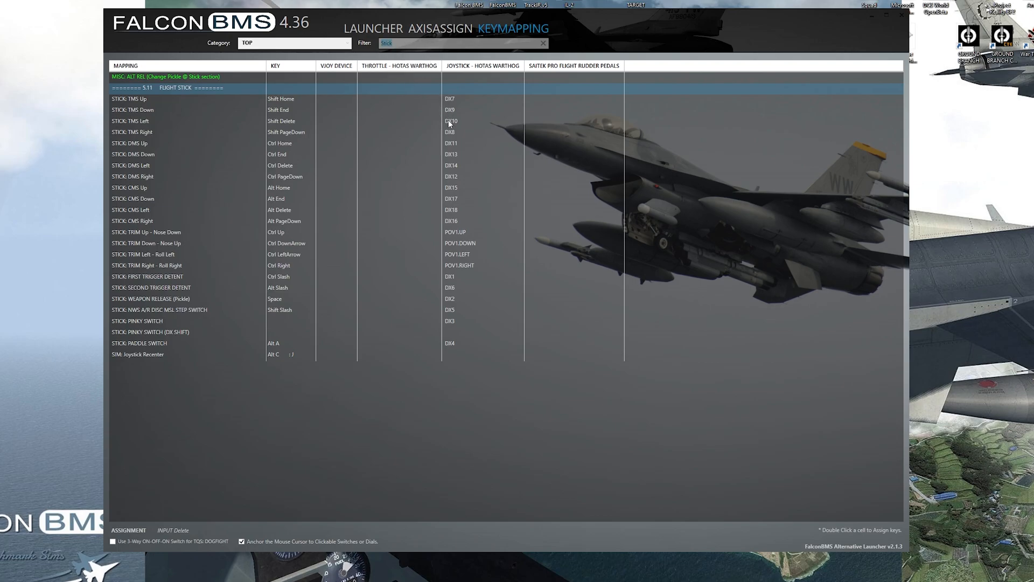
{"action": "left_click", "coordinate": [542, 43]}
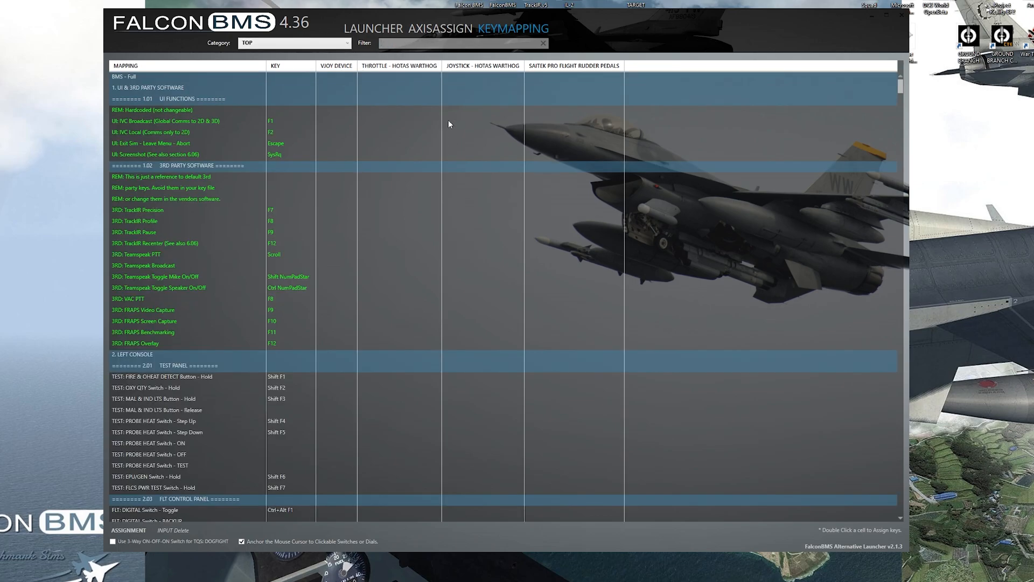